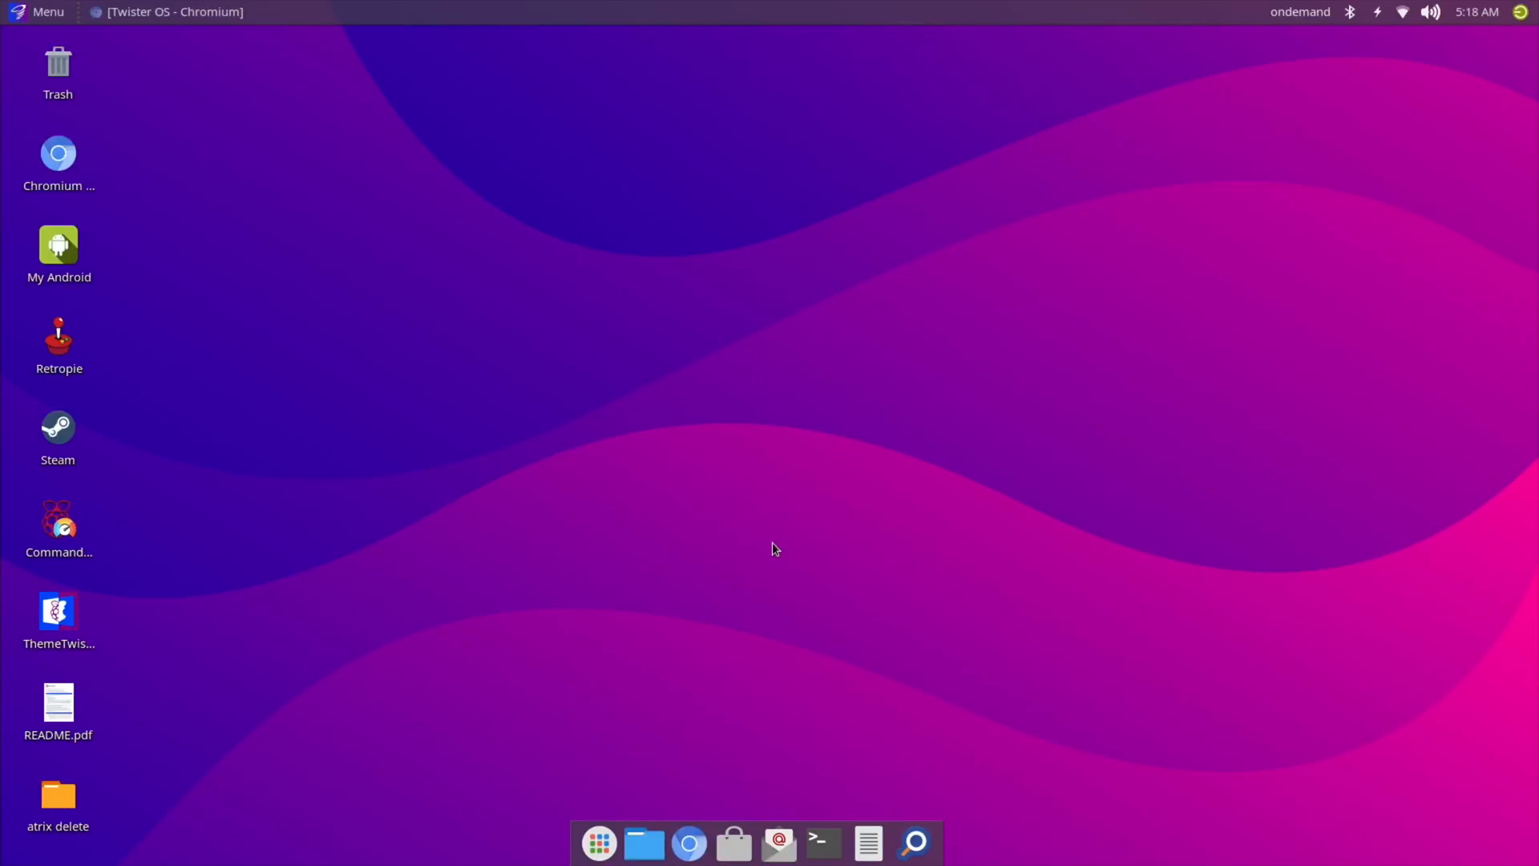
mouse_move(419, 157)
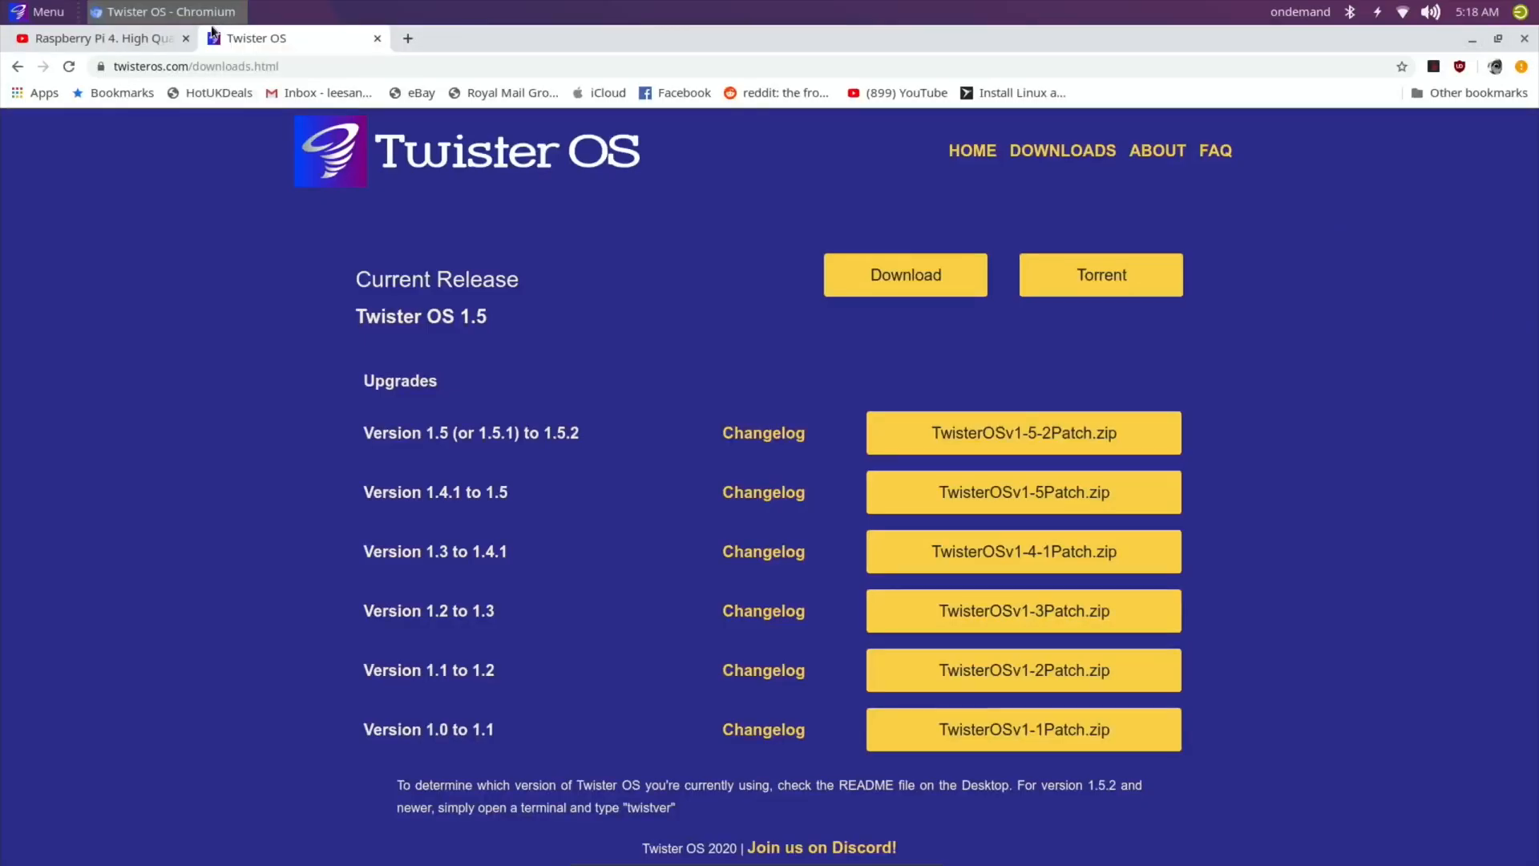
mouse_move(351, 311)
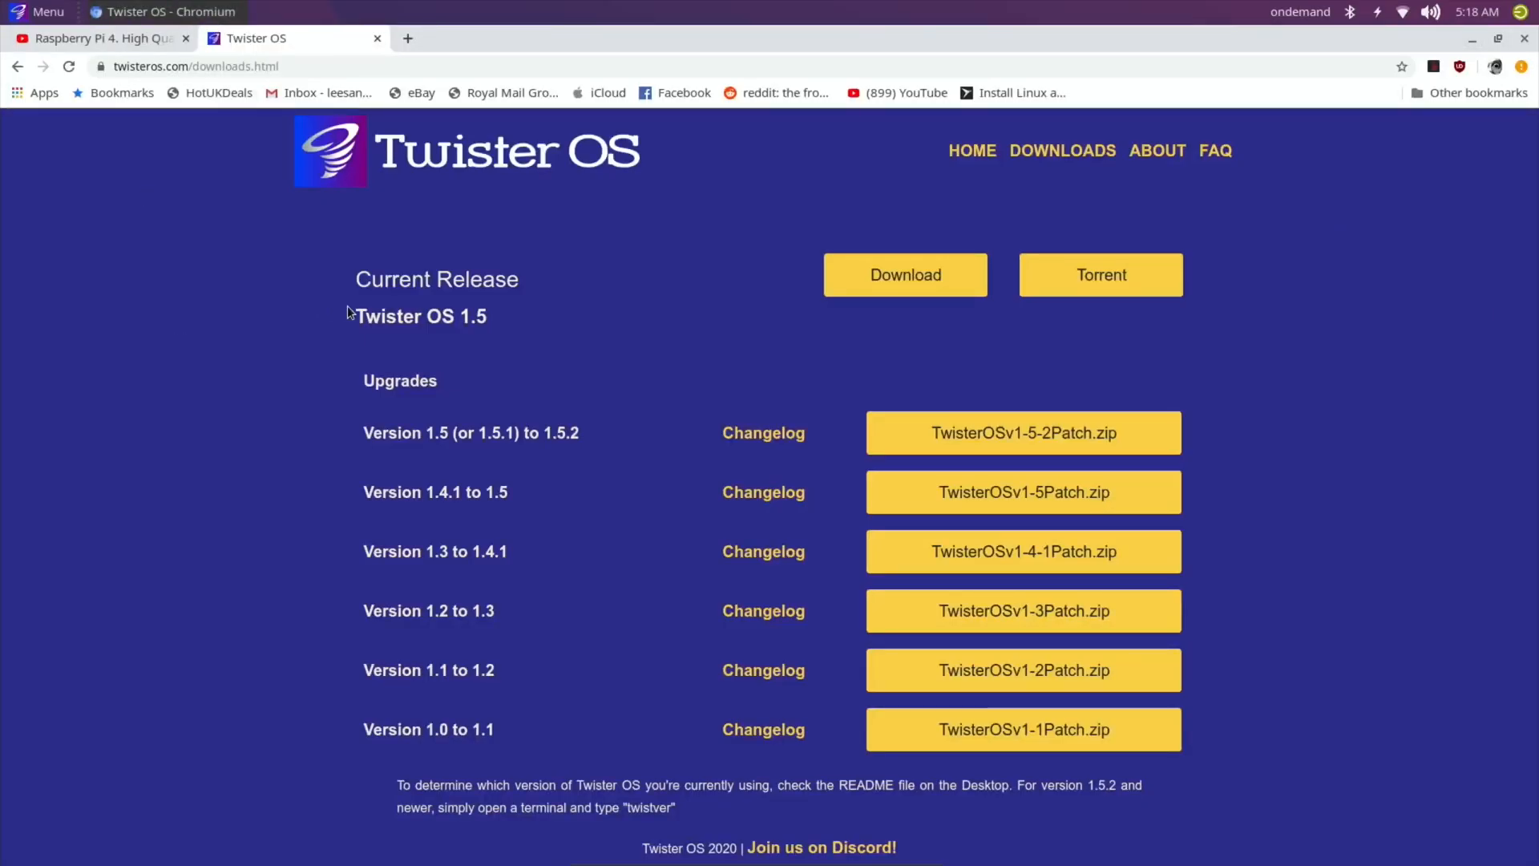
mouse_move(495, 325)
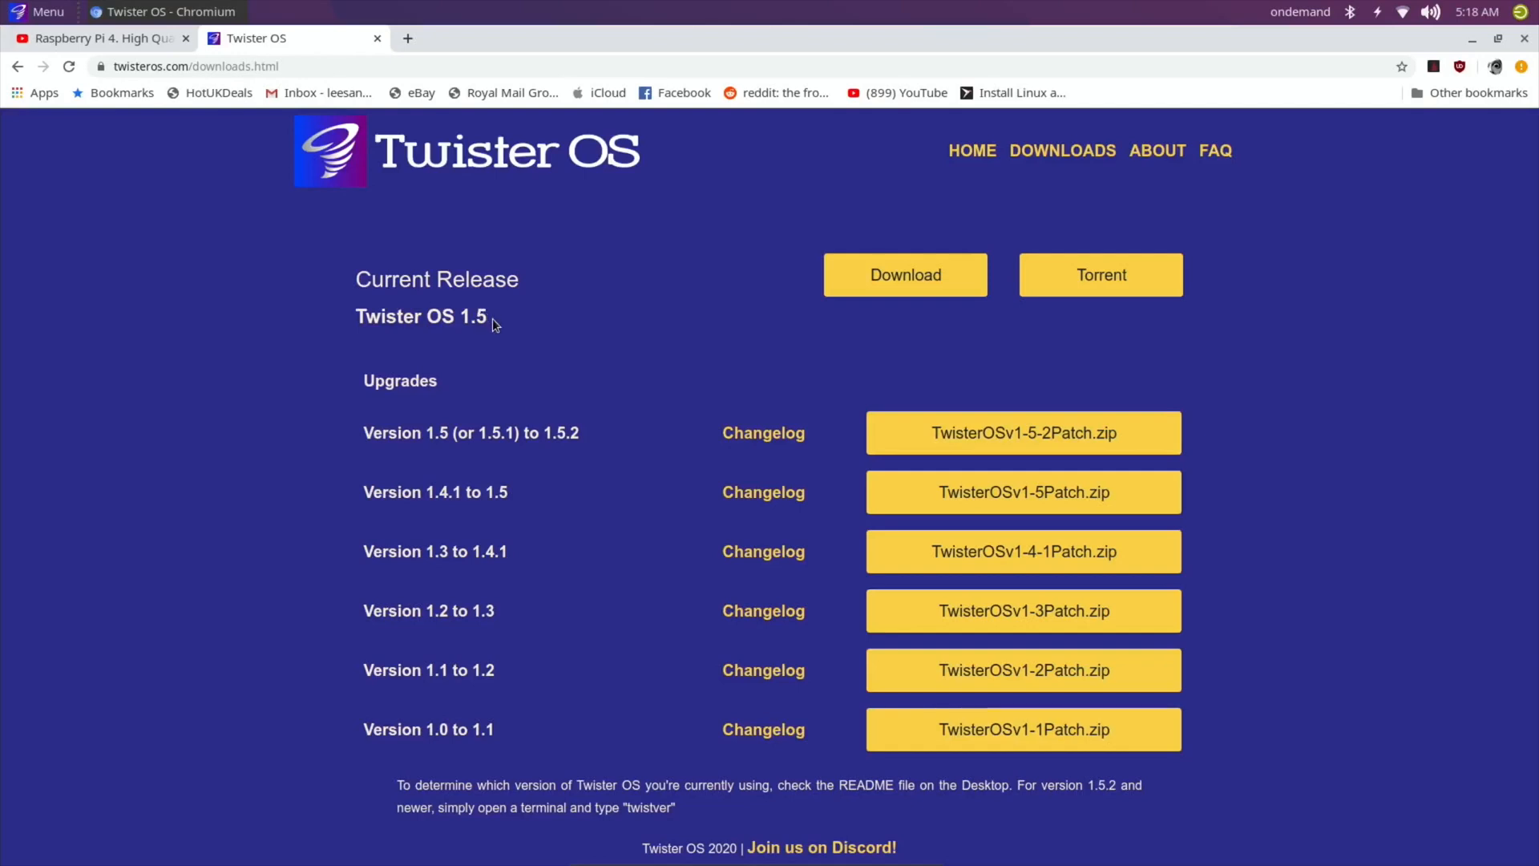
mouse_move(579, 446)
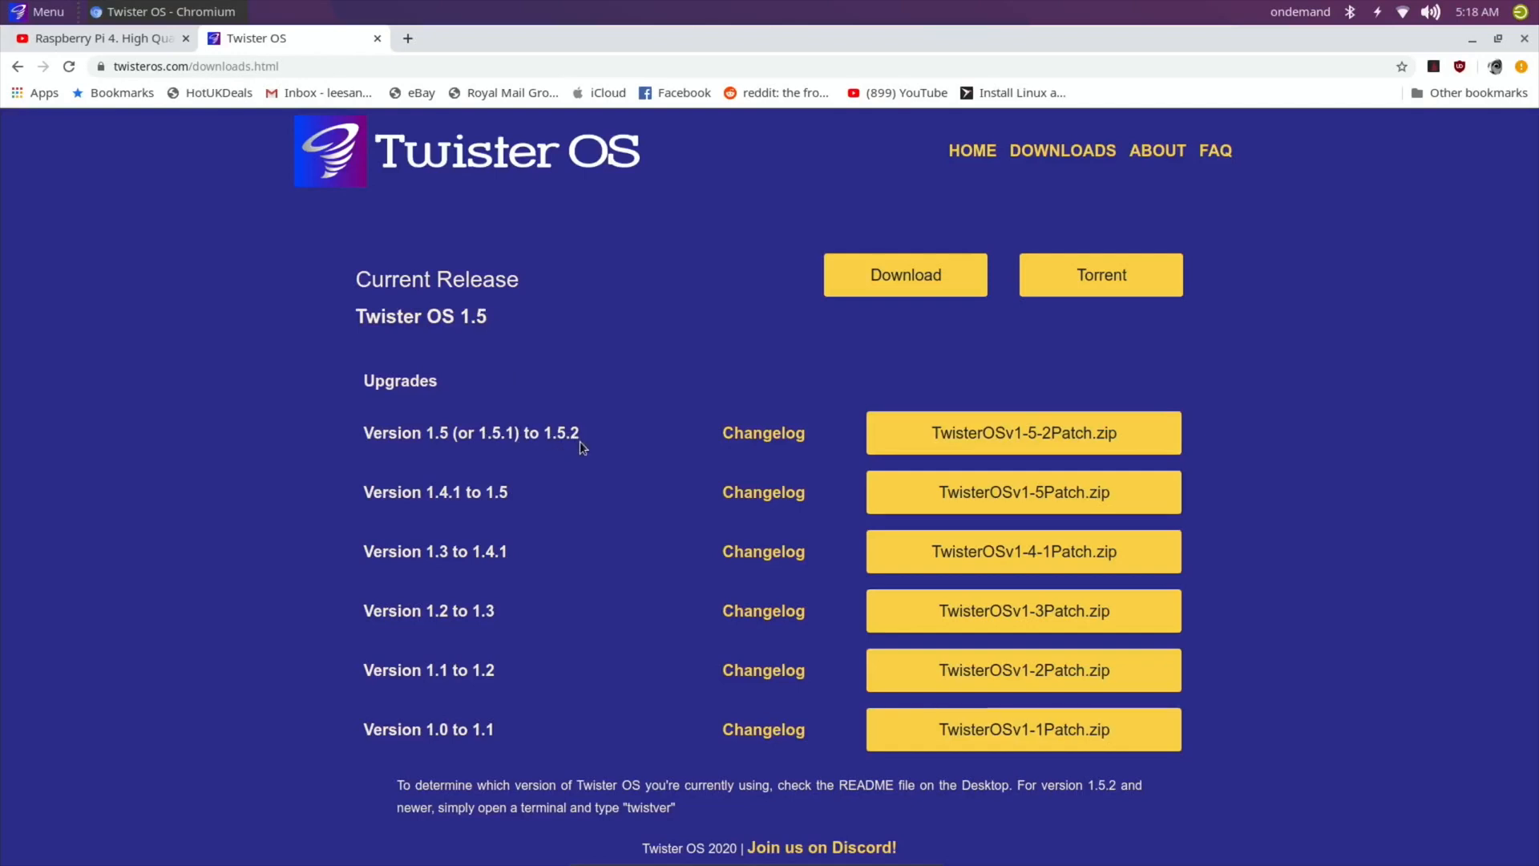
mouse_move(659, 547)
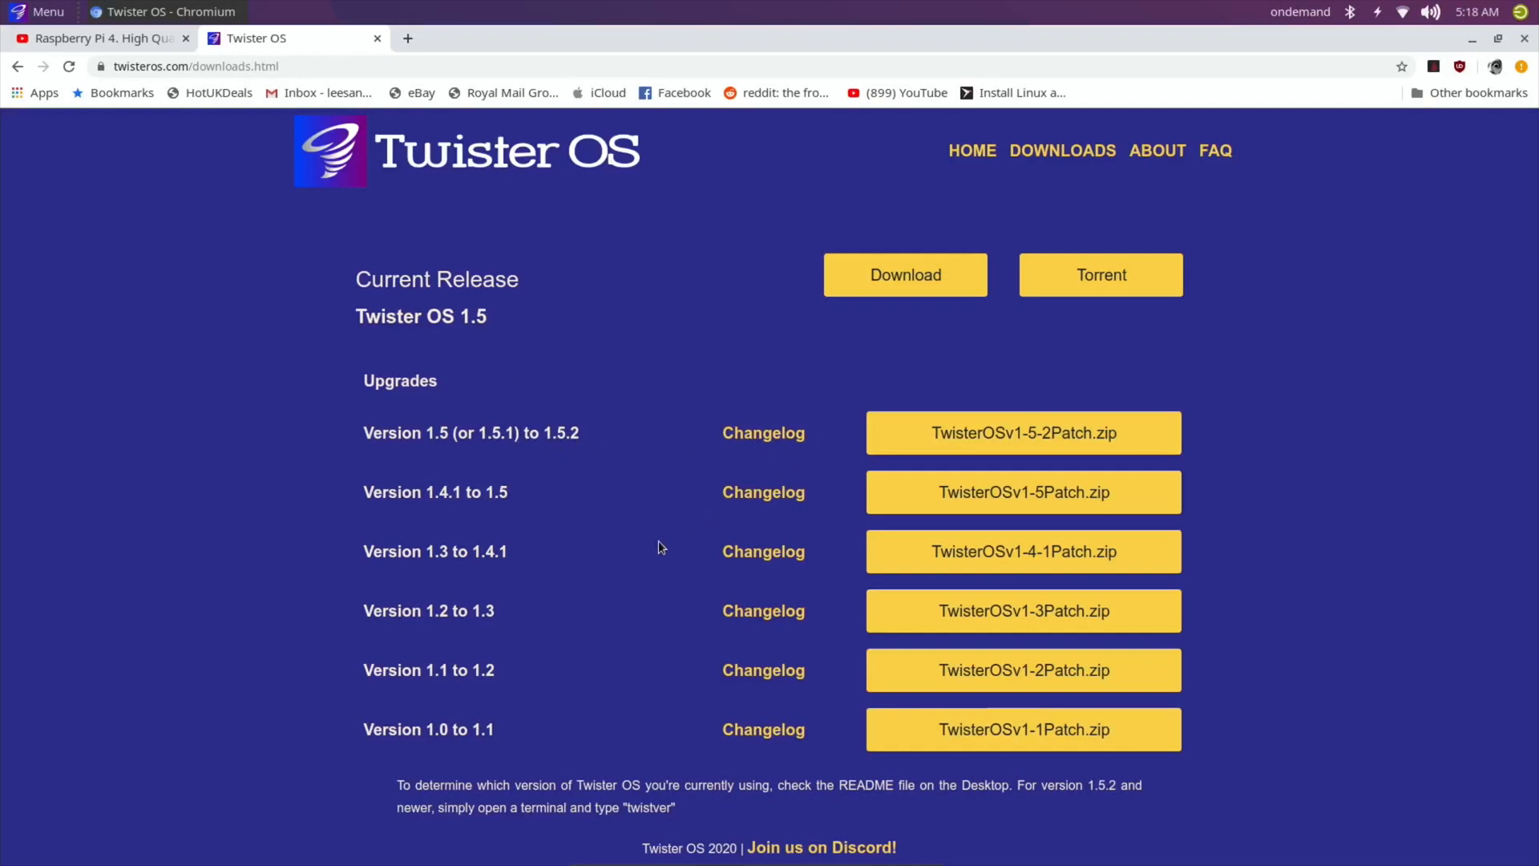
mouse_move(242, 533)
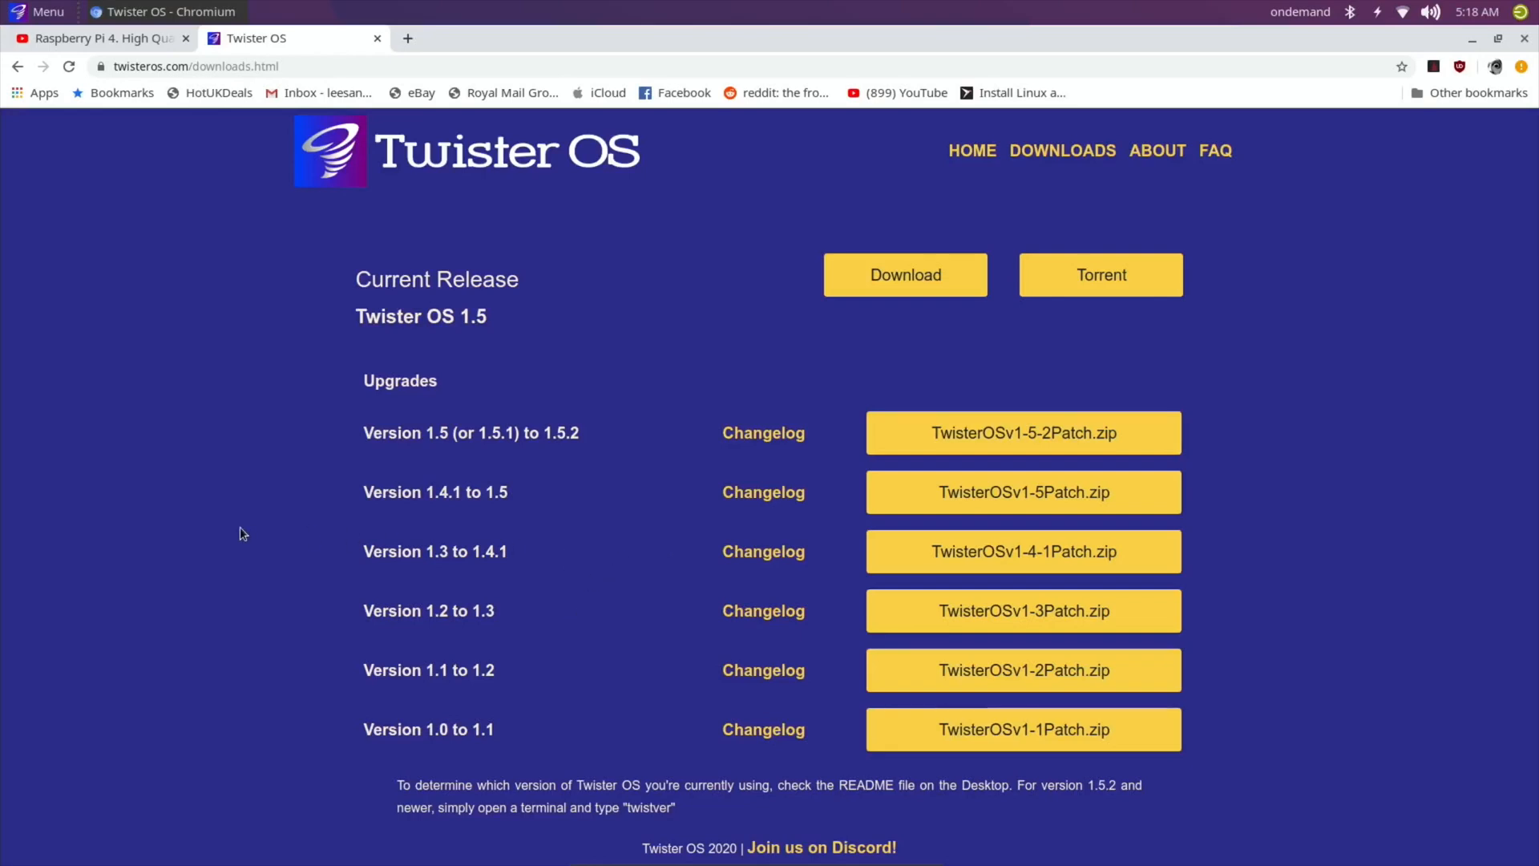
mouse_move(176, 350)
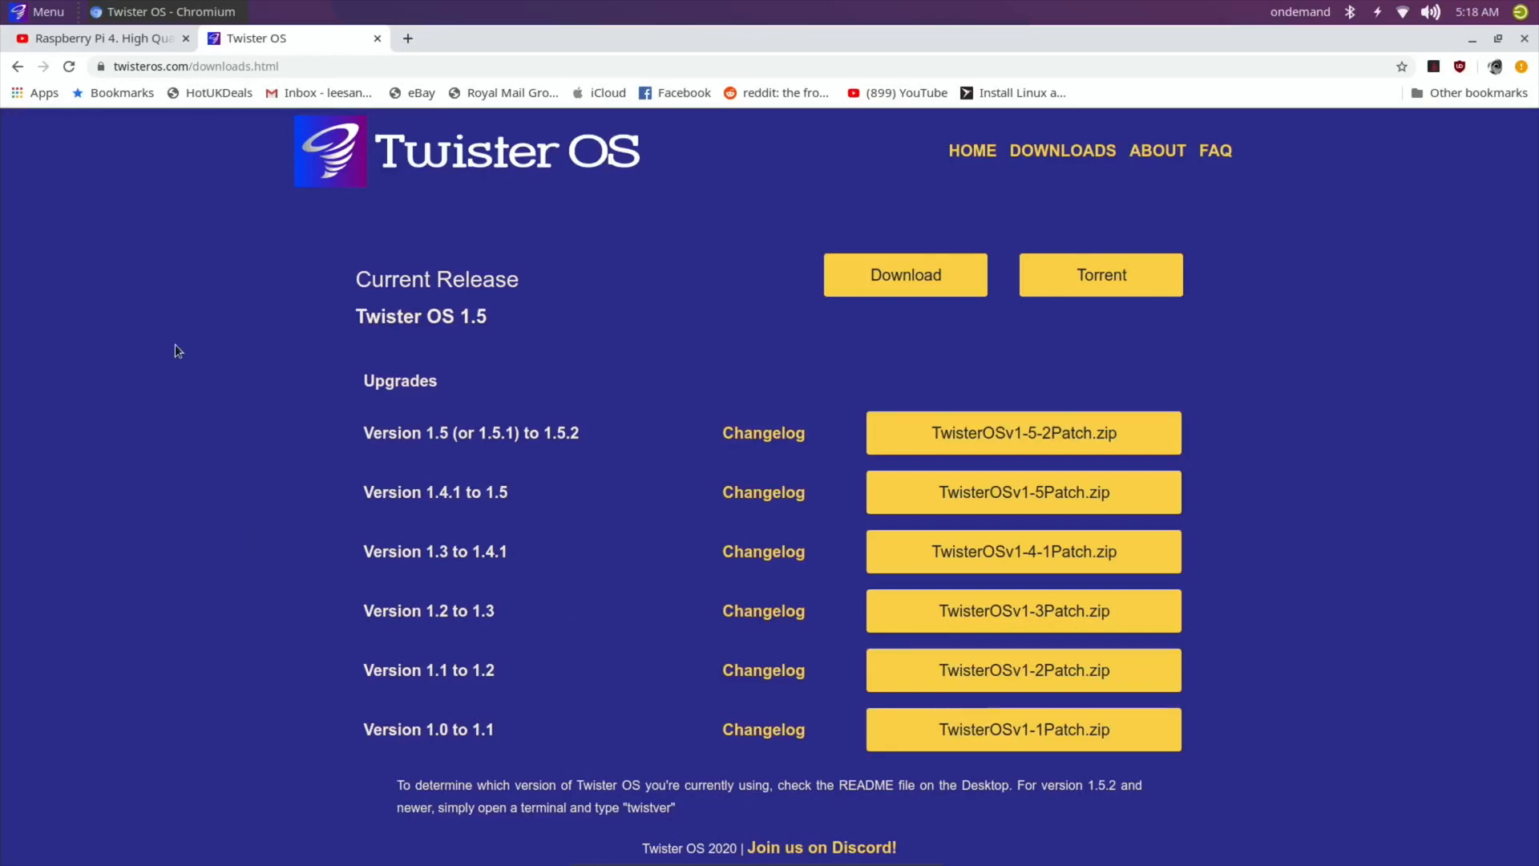
mouse_move(133, 206)
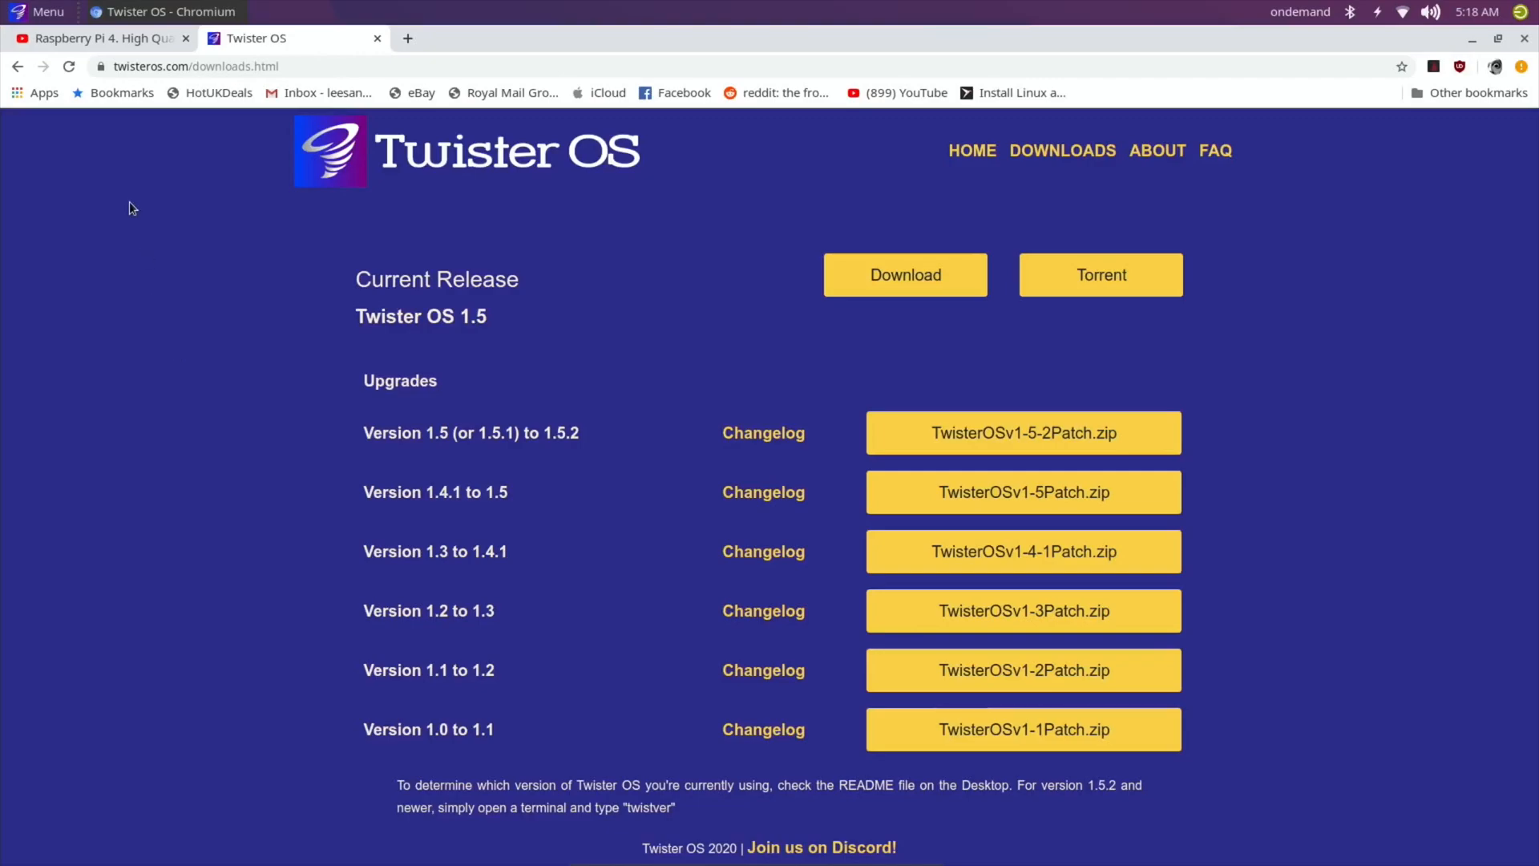
On the YouTube video, expand the creator's reply under the Twister OS Patcher comment.
click(98, 38)
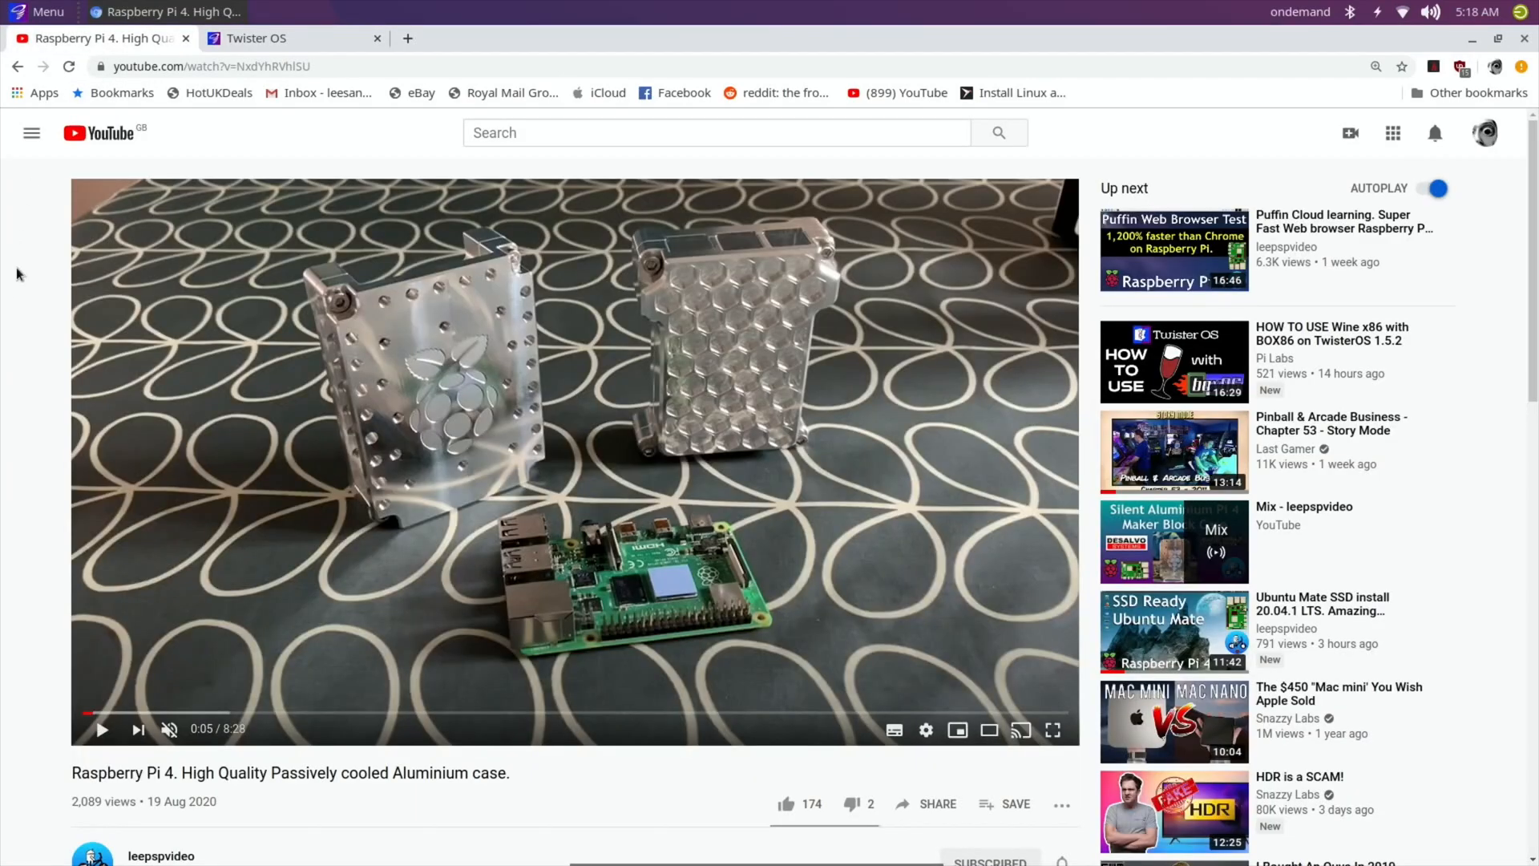
scroll(down, 3)
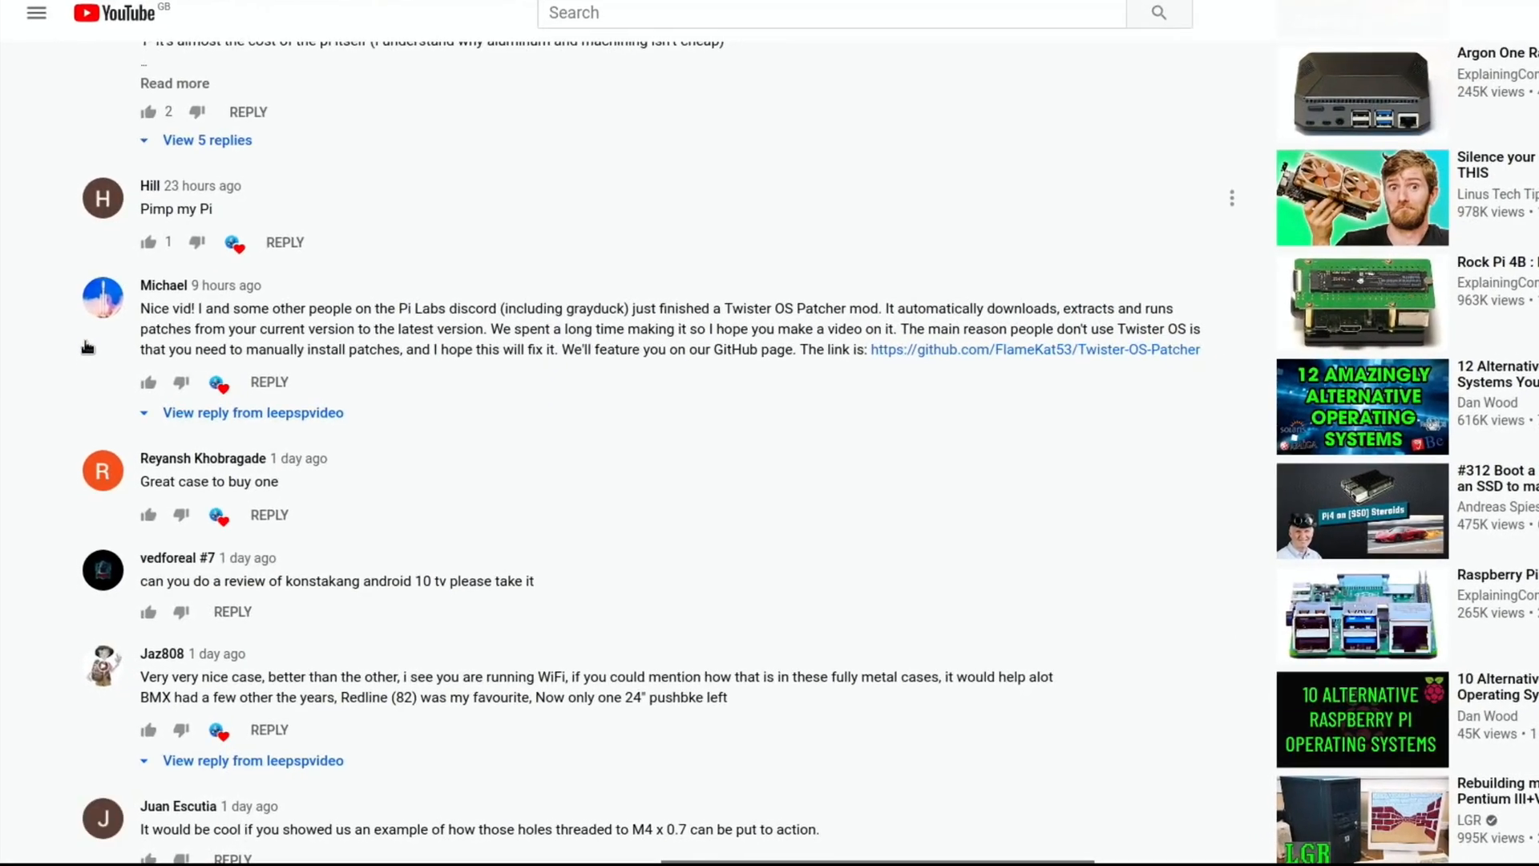
scroll(down, 3)
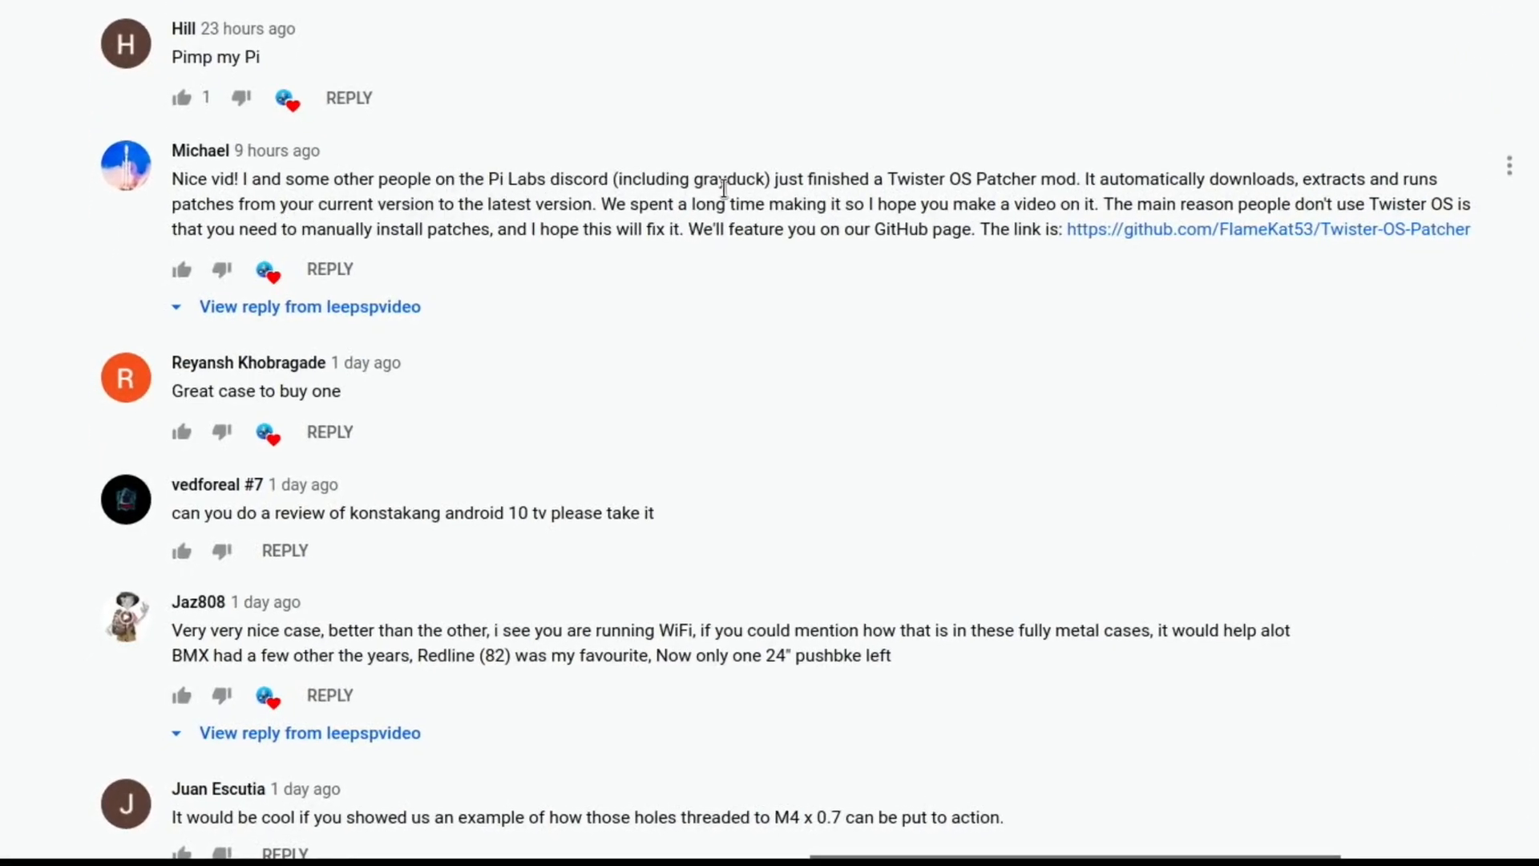
mouse_move(830, 288)
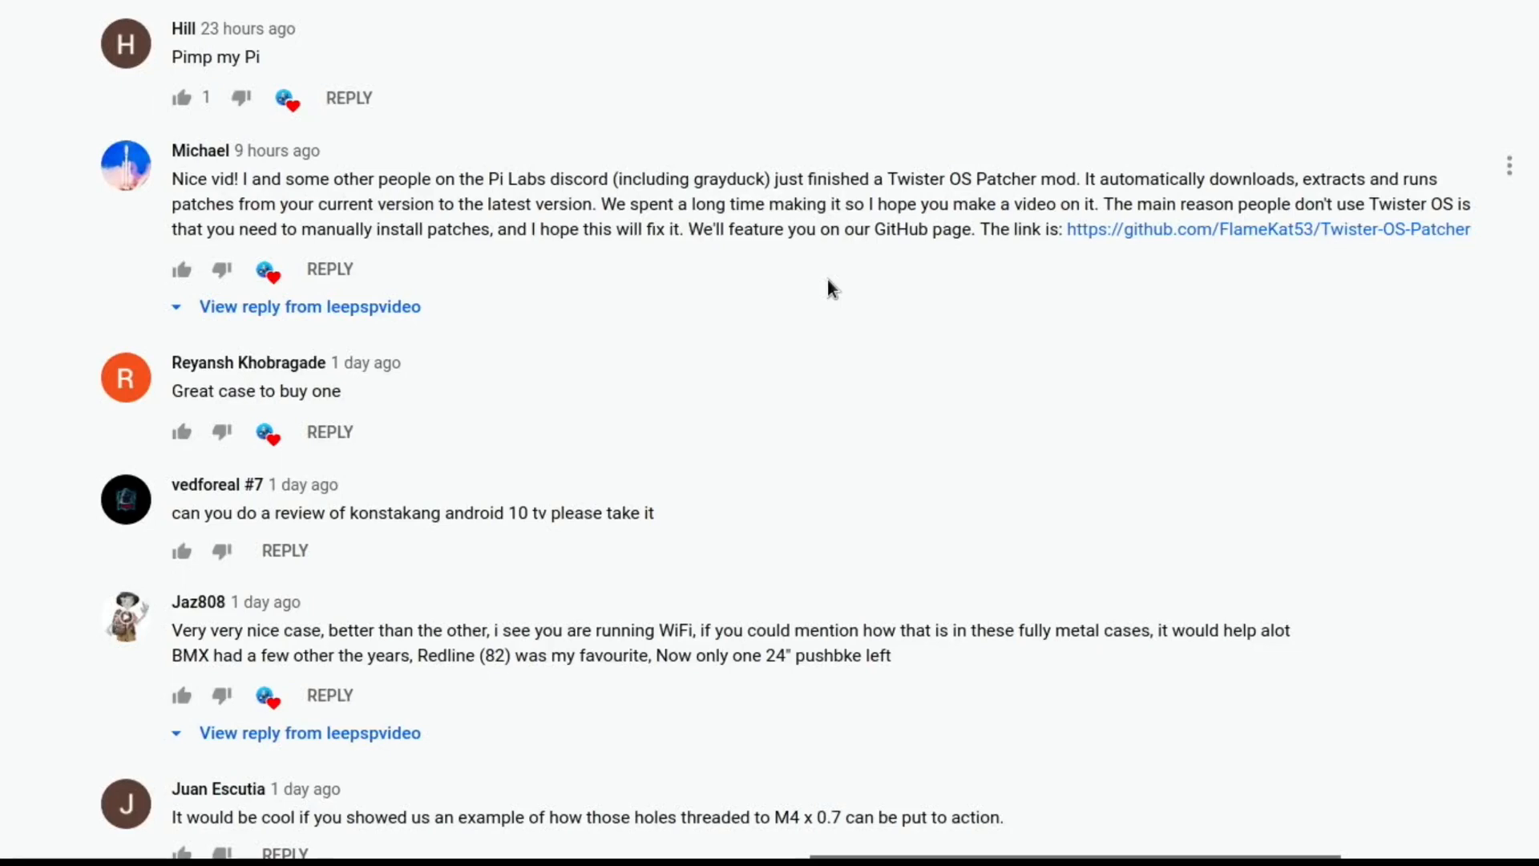
mouse_move(520, 365)
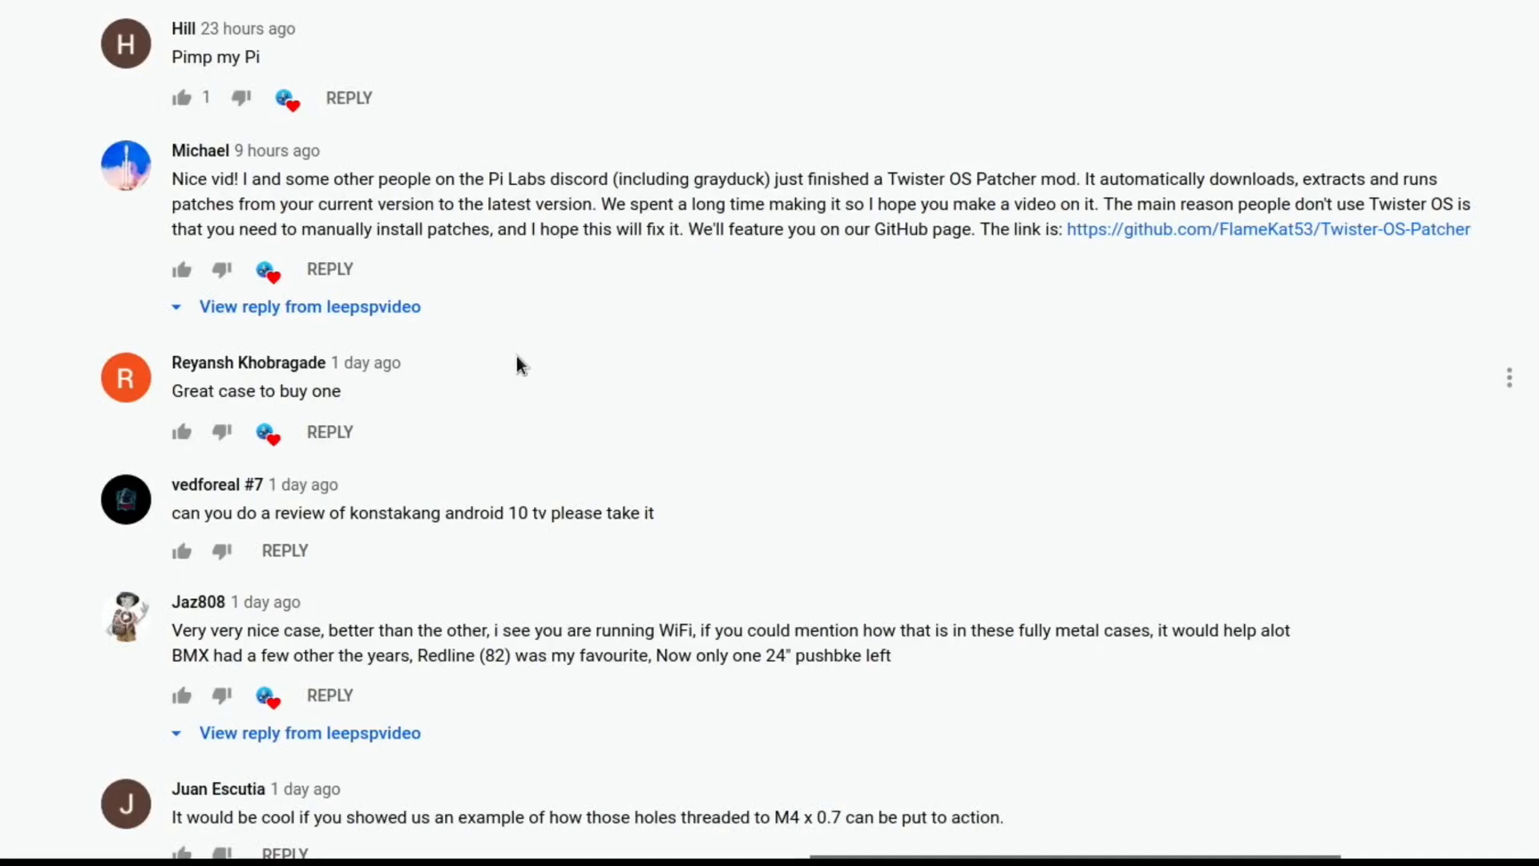
mouse_move(817, 302)
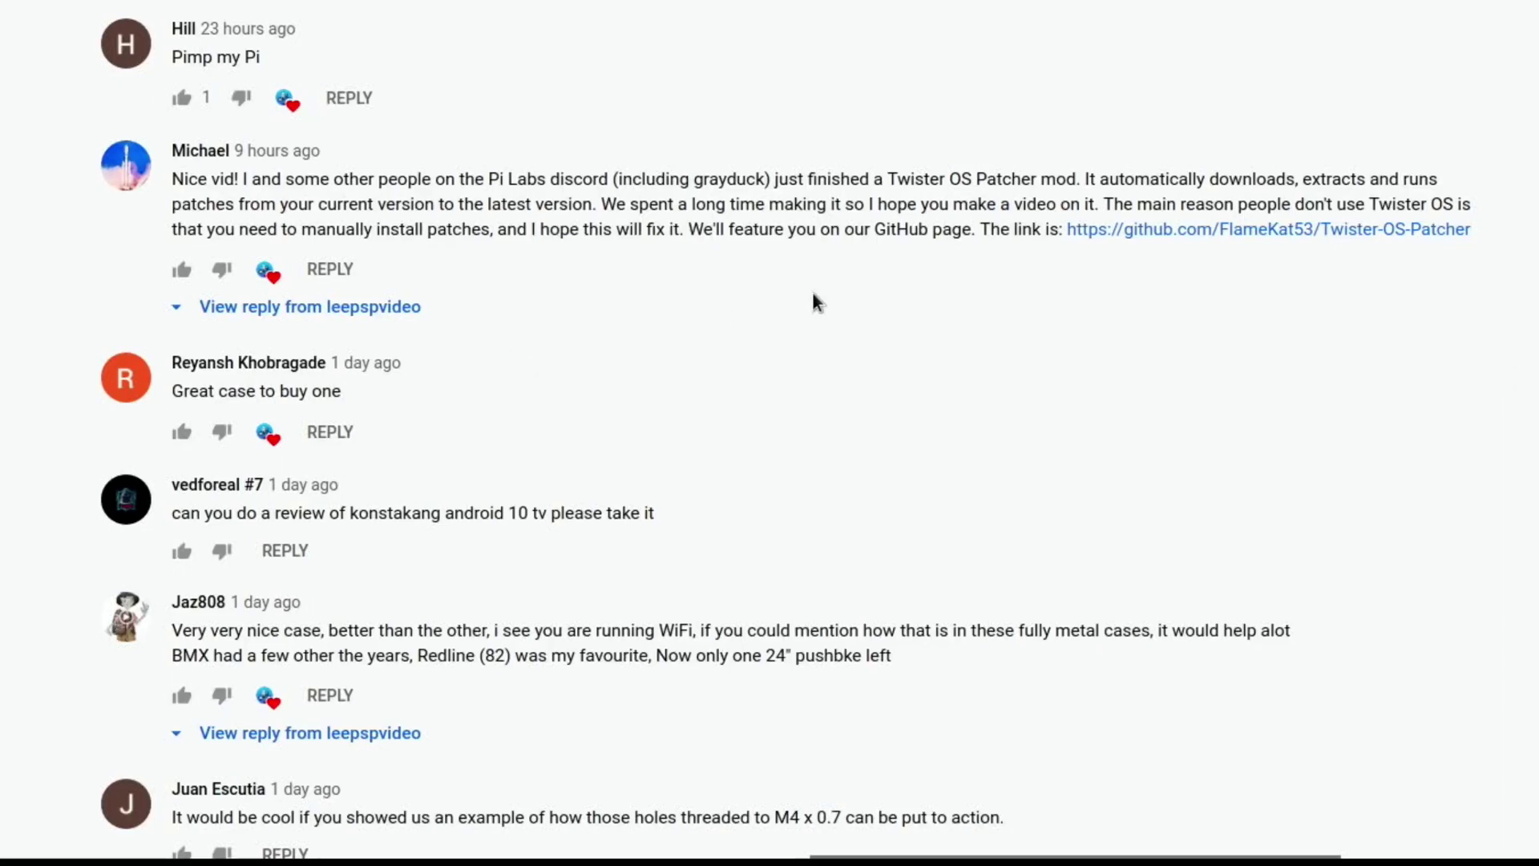
mouse_move(324, 314)
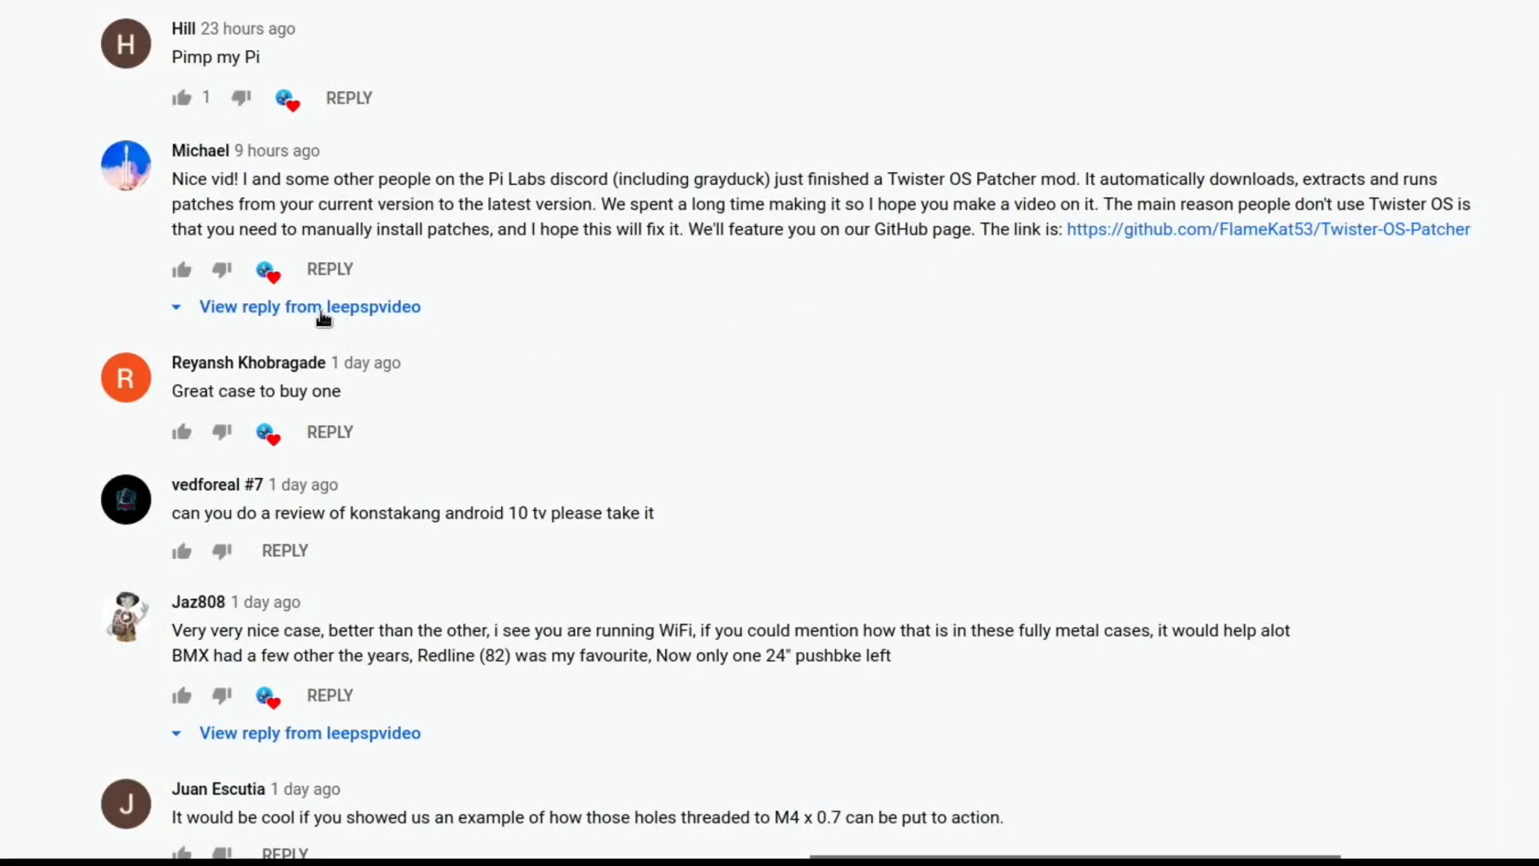
click(309, 306)
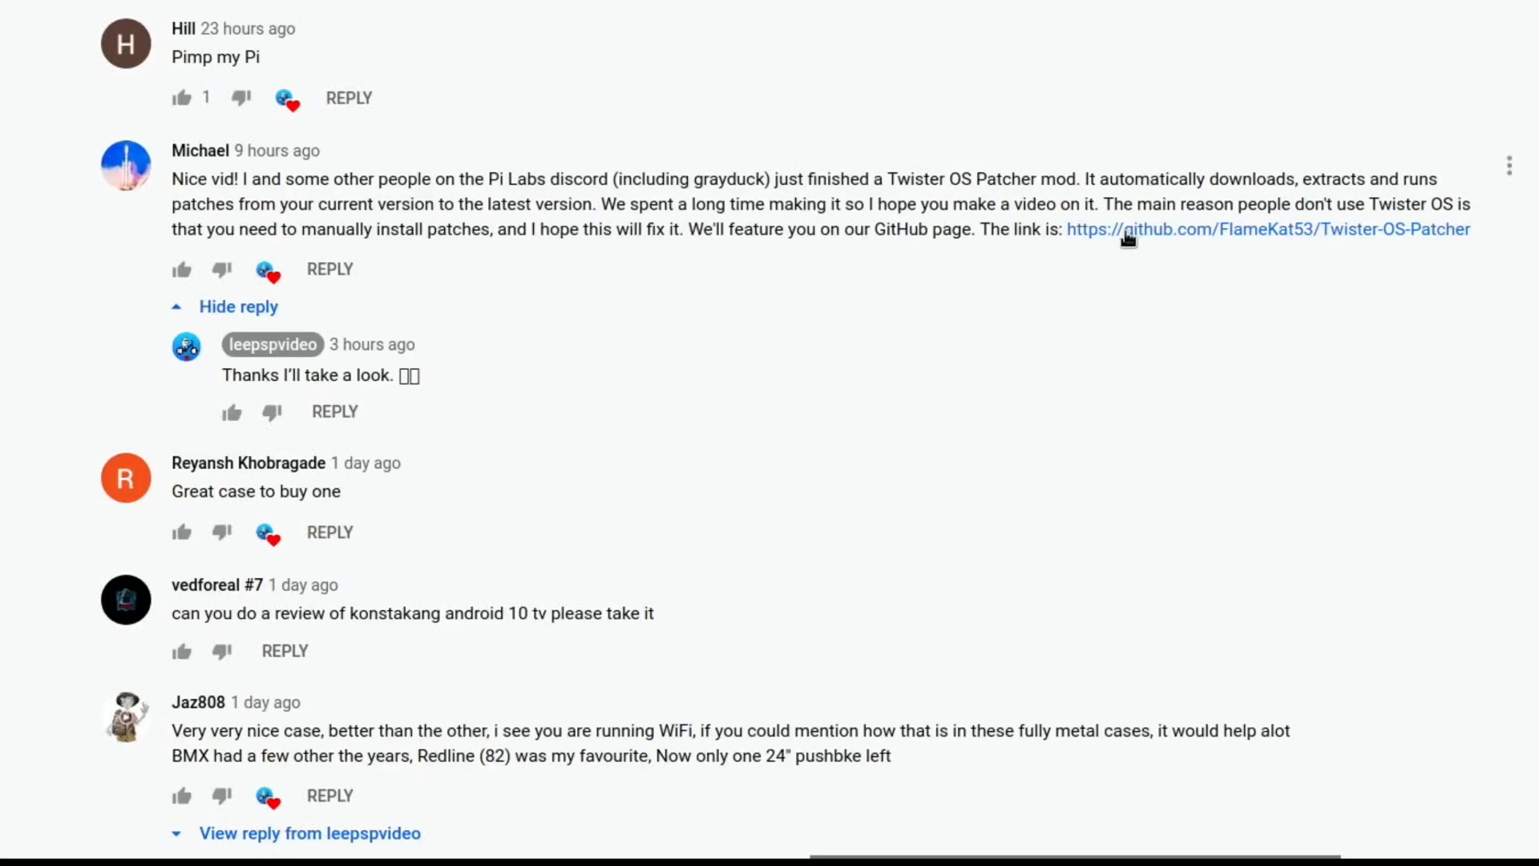
mouse_move(1164, 333)
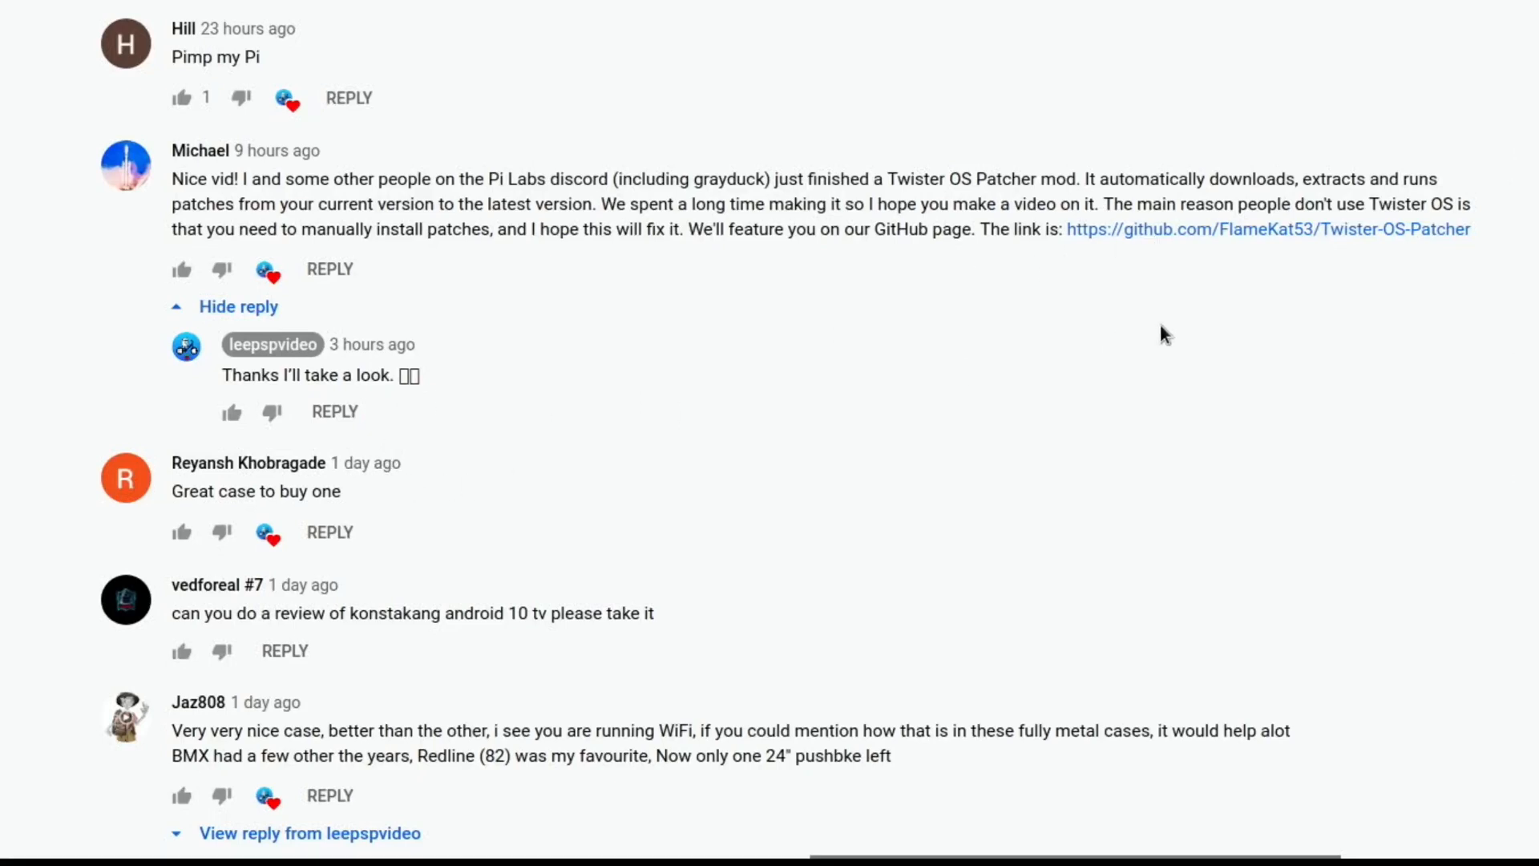
Open the Twister-OS-Patcher GitHub repository and copy the README's wget install command.
click(1268, 228)
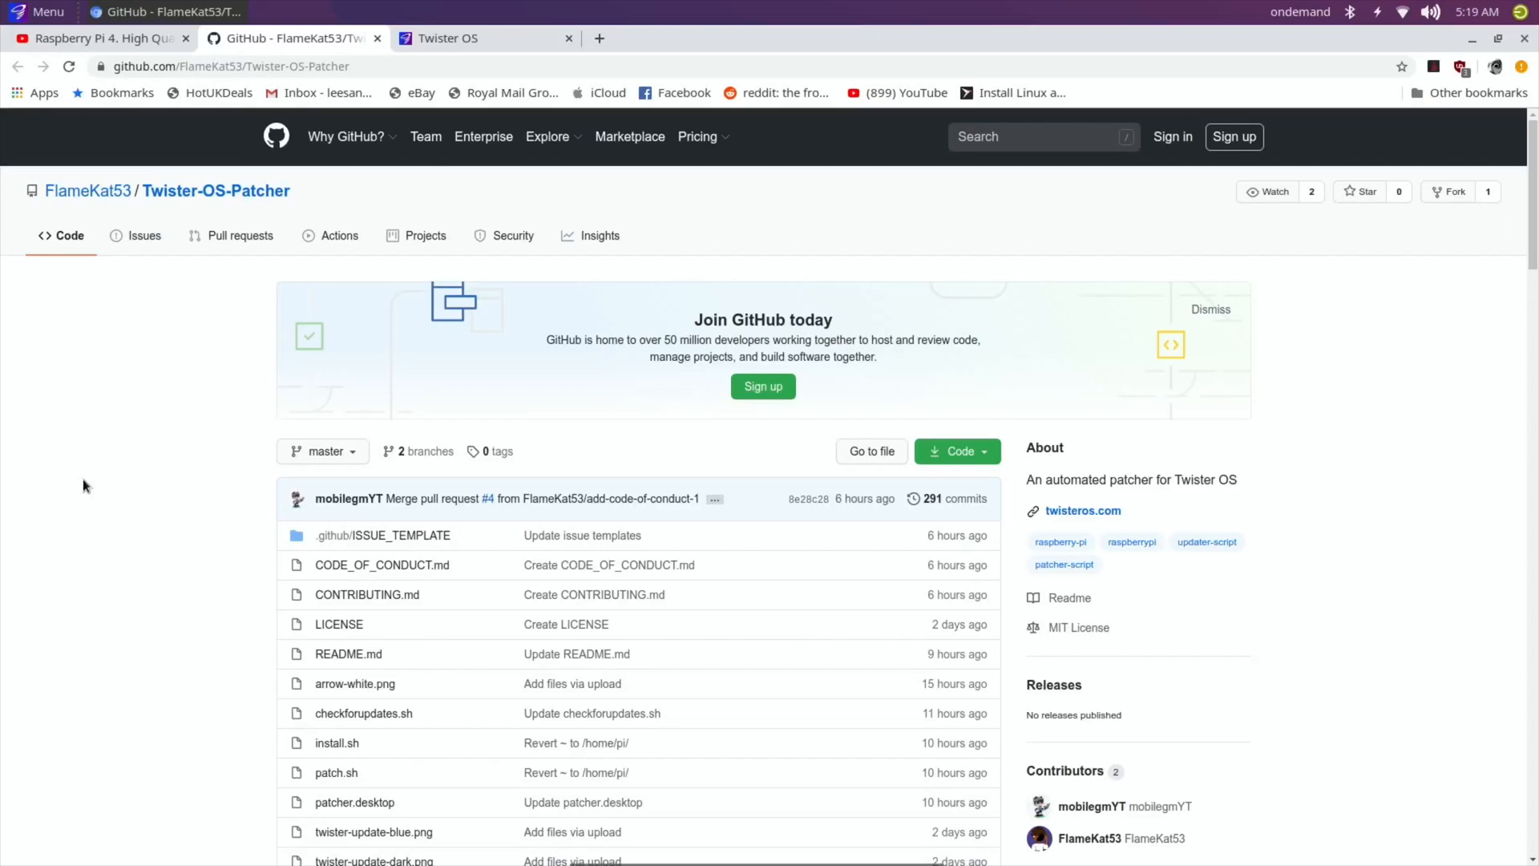
scroll(down, 3)
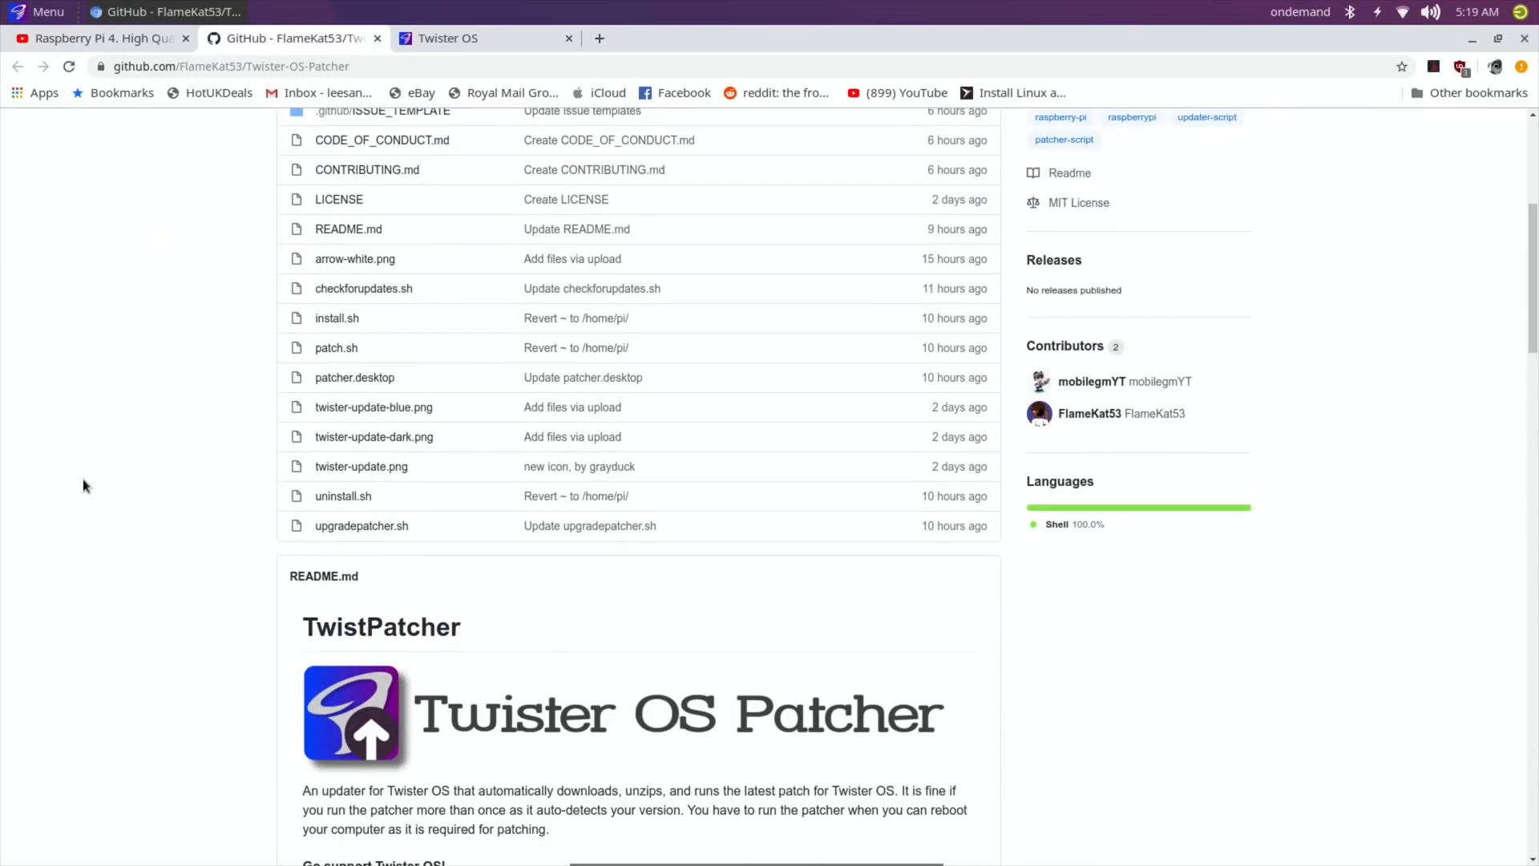
scroll(down, 3)
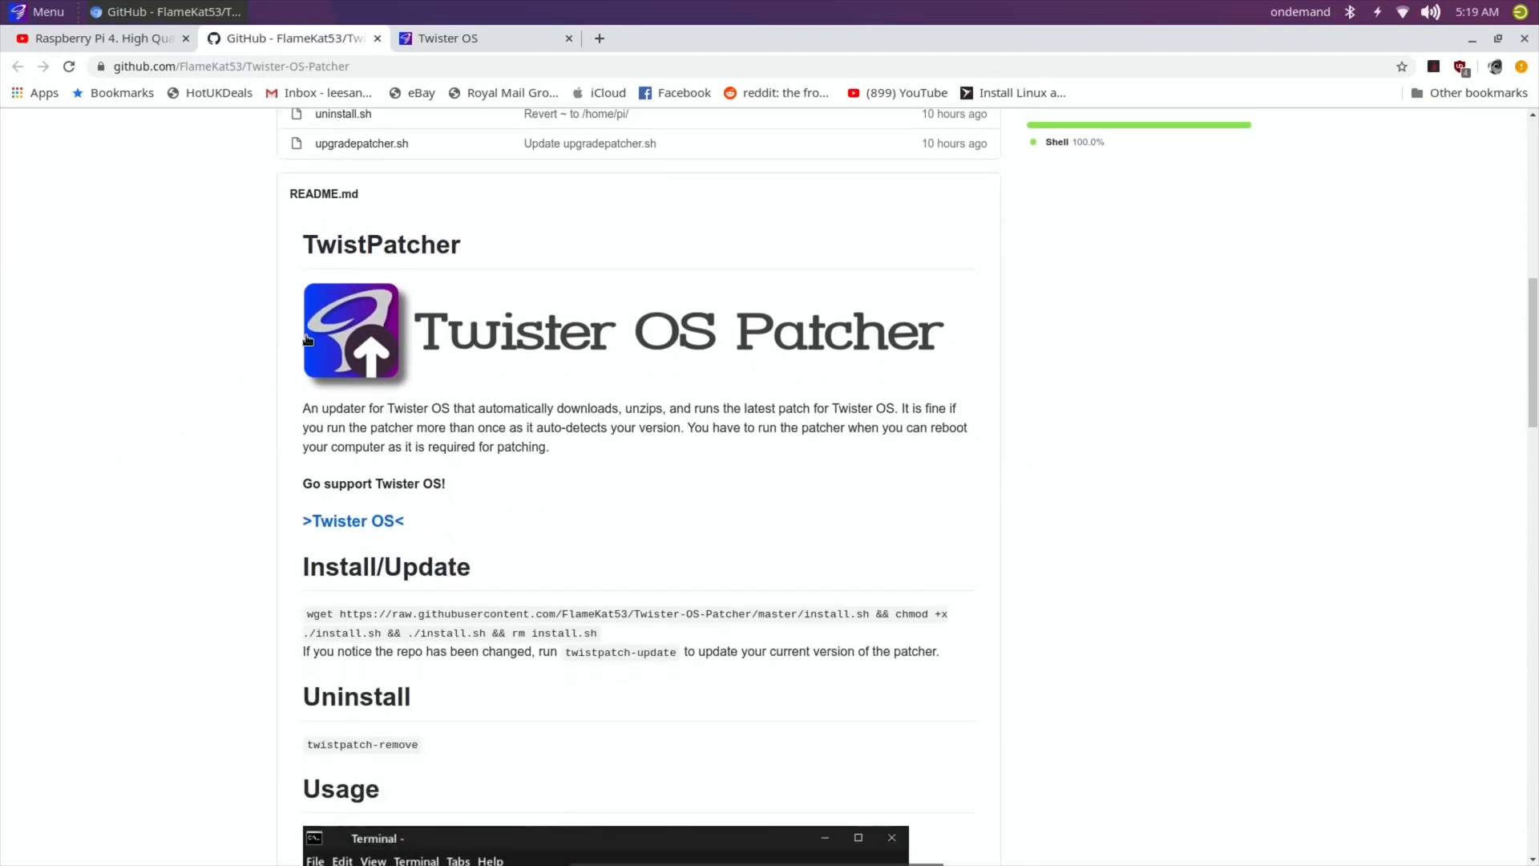
mouse_move(204, 402)
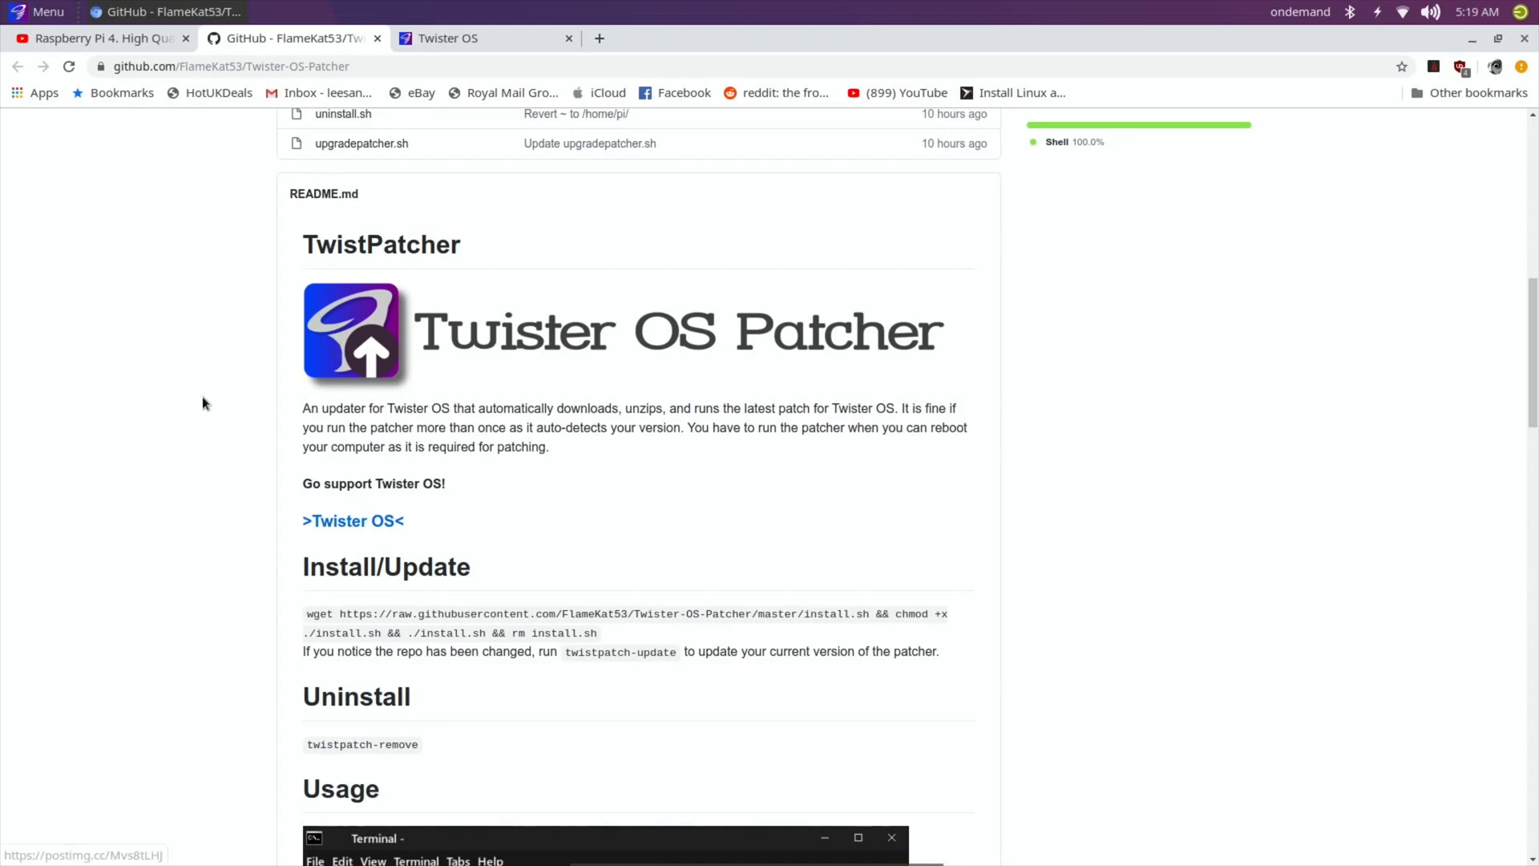
scroll(down, 3)
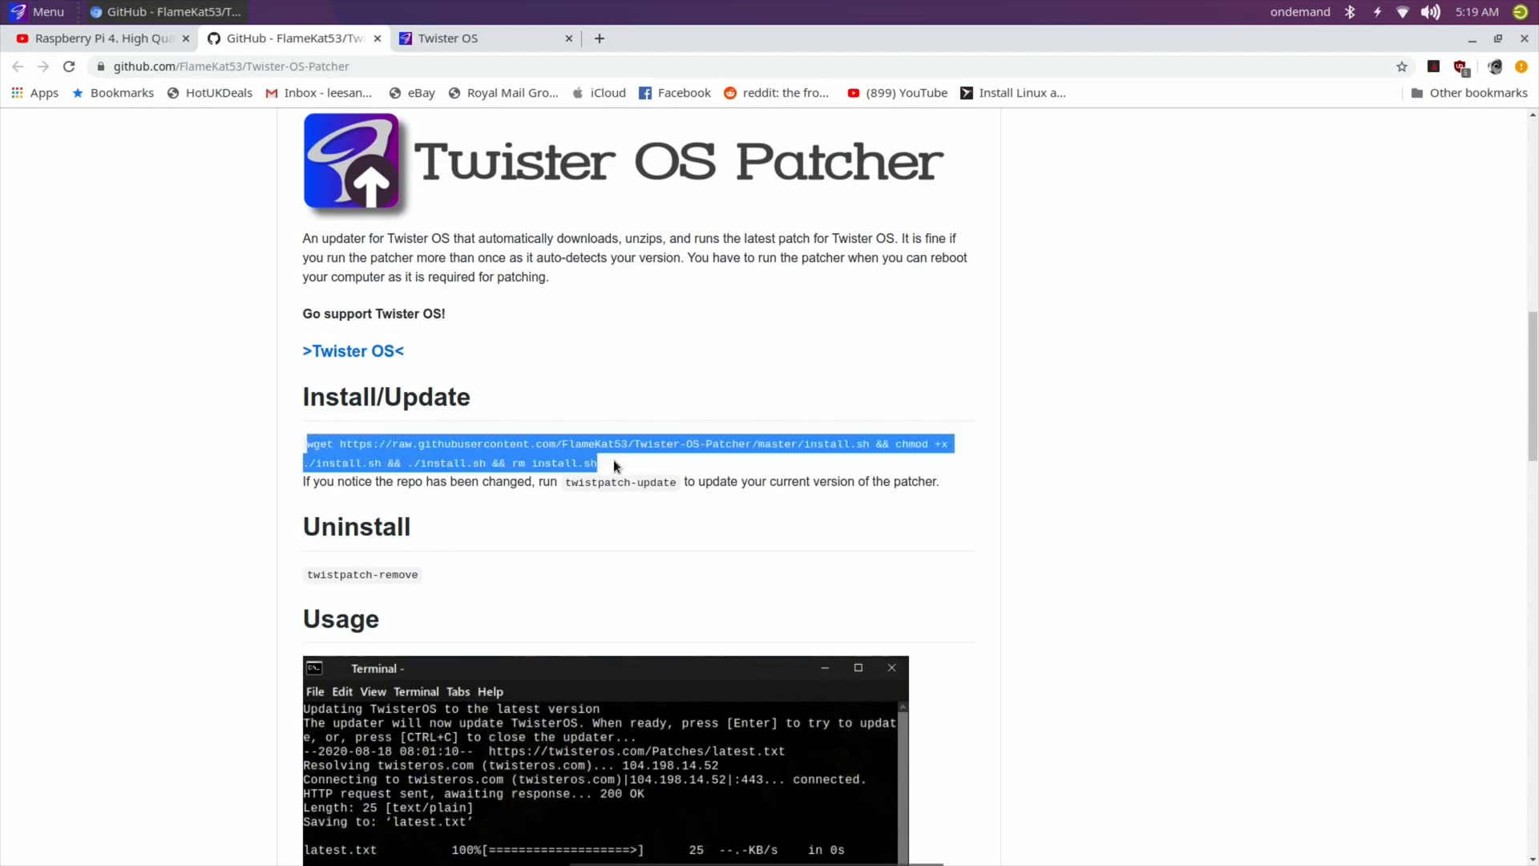
right_click(543, 462)
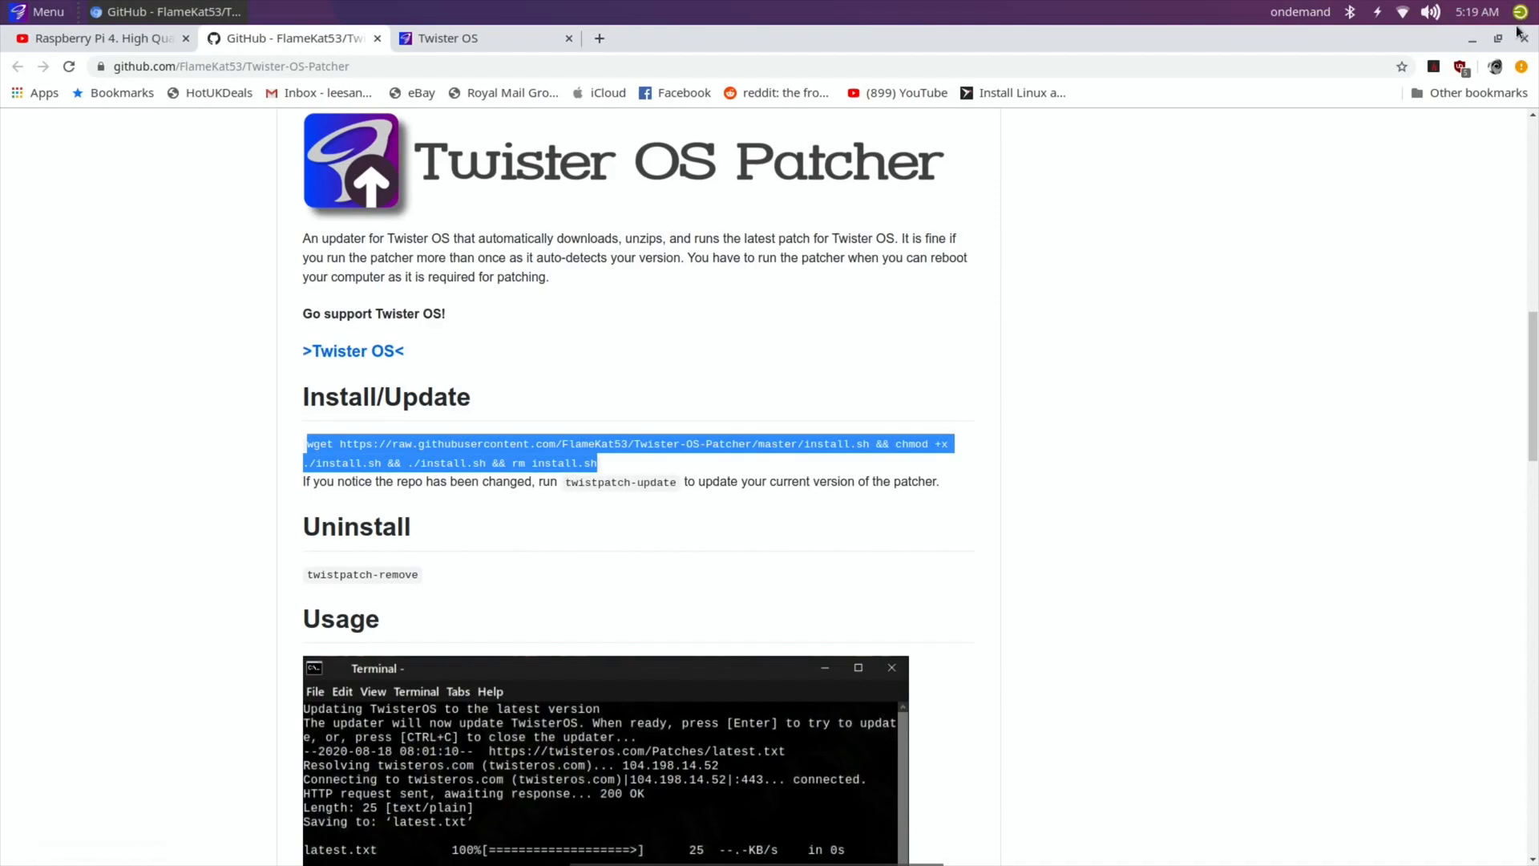
In a new terminal, run the wget command for the Twister-OS-Patcher install.sh script.
click(1469, 39)
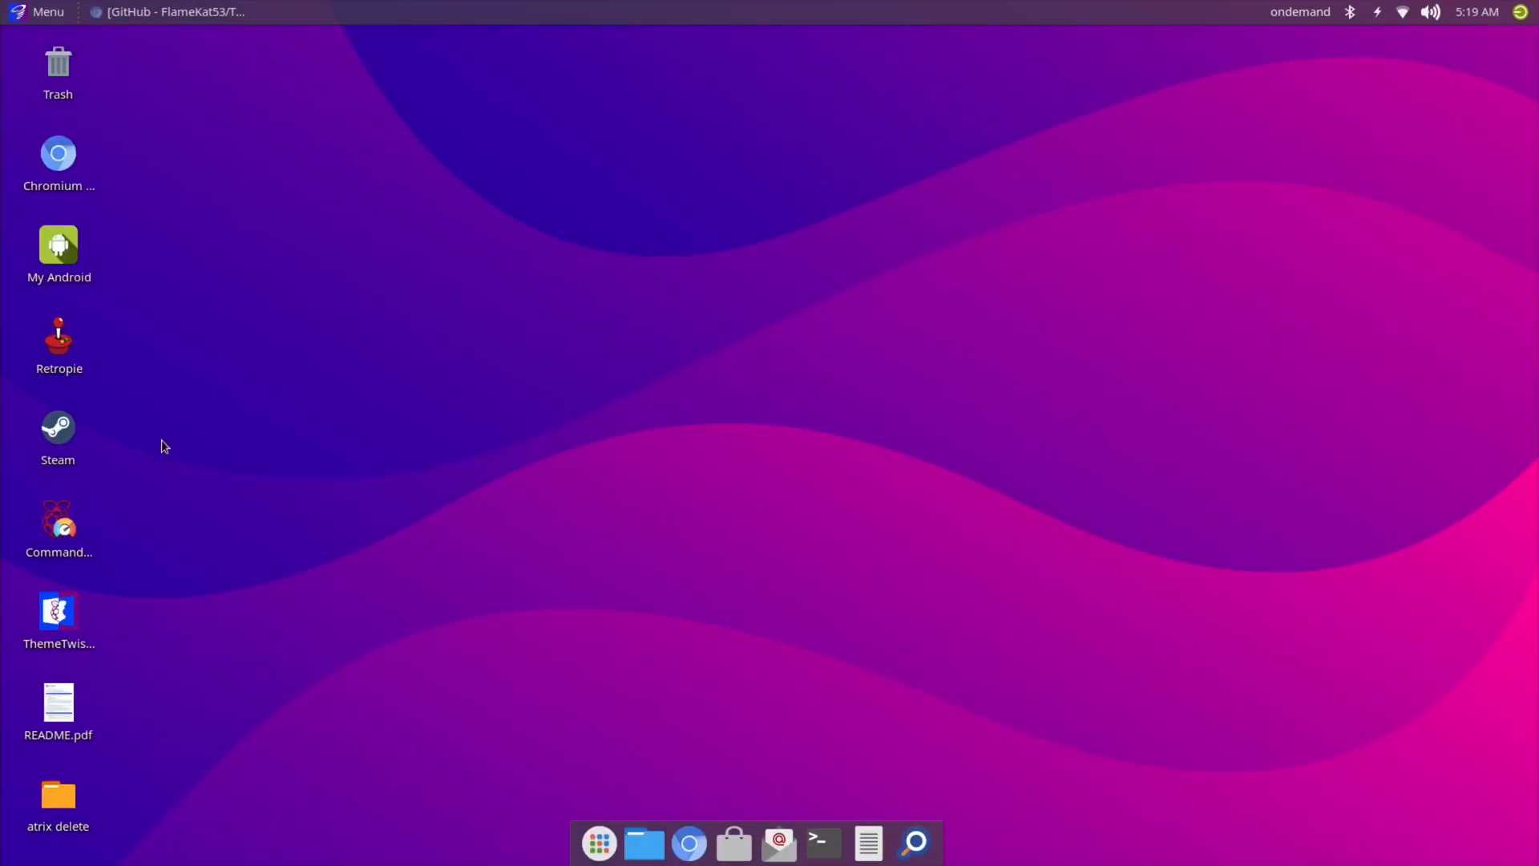
mouse_move(819, 843)
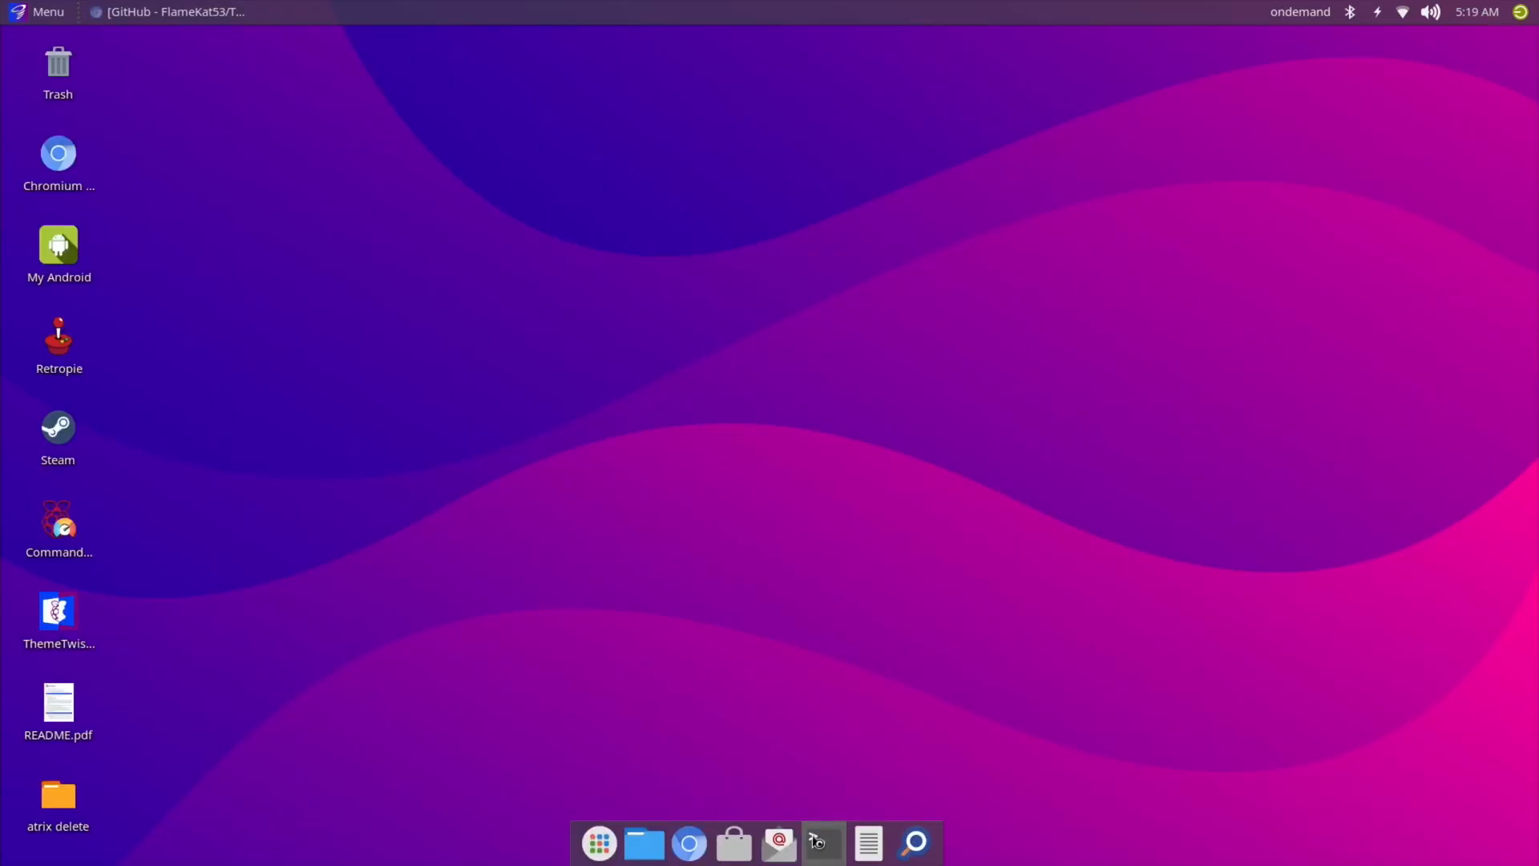
click(821, 842)
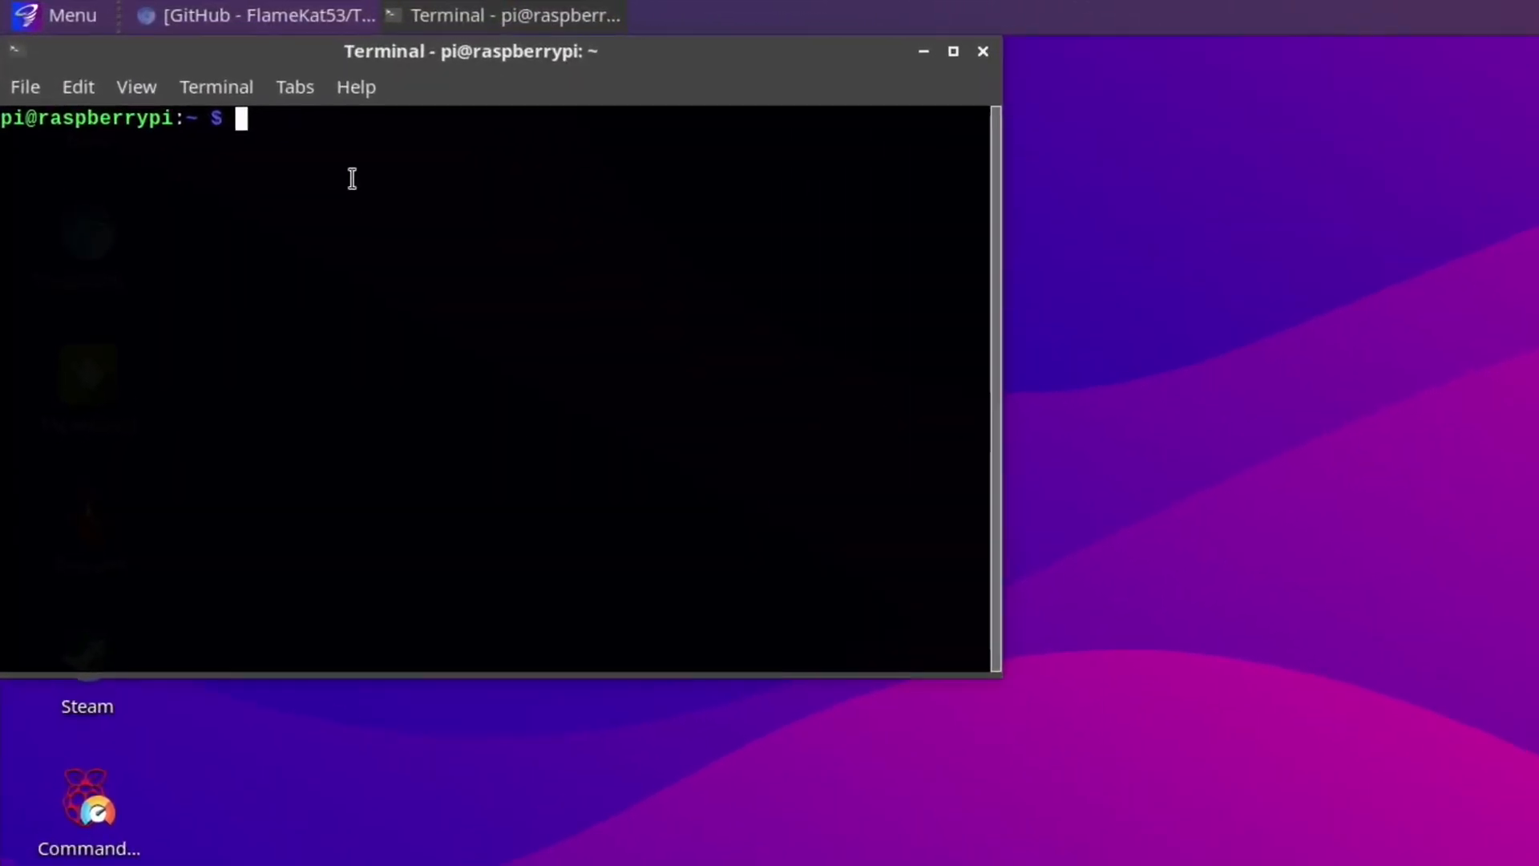
text(wget https://raw.githubusercontent.com/FlameKat53/Twister-OS-Patcher/master/install.sh && chmod +x ./install.sh && ./install.sh && rm install.sh)
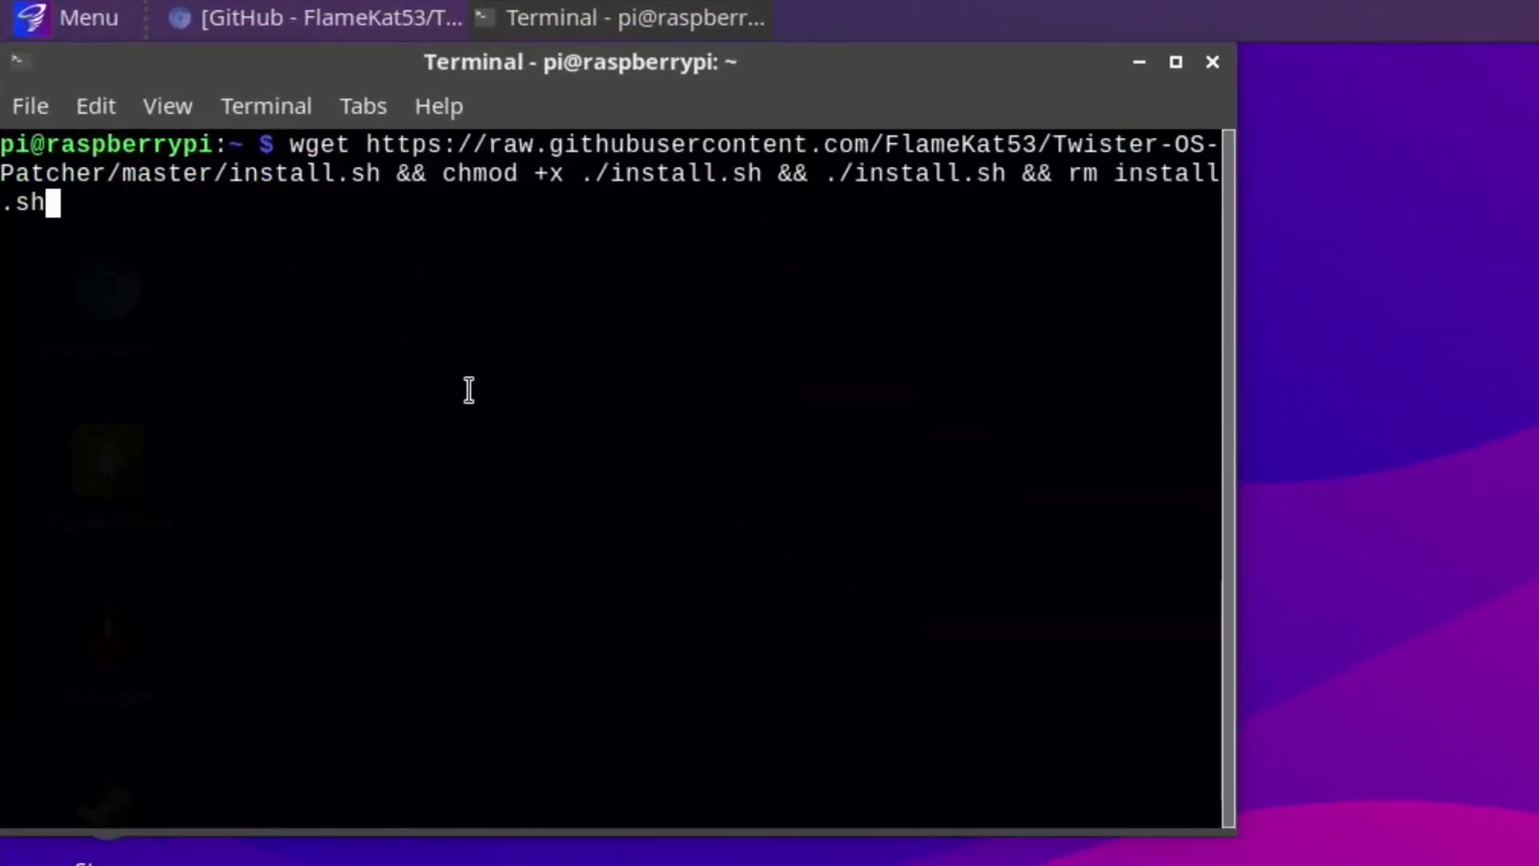
key(Return)
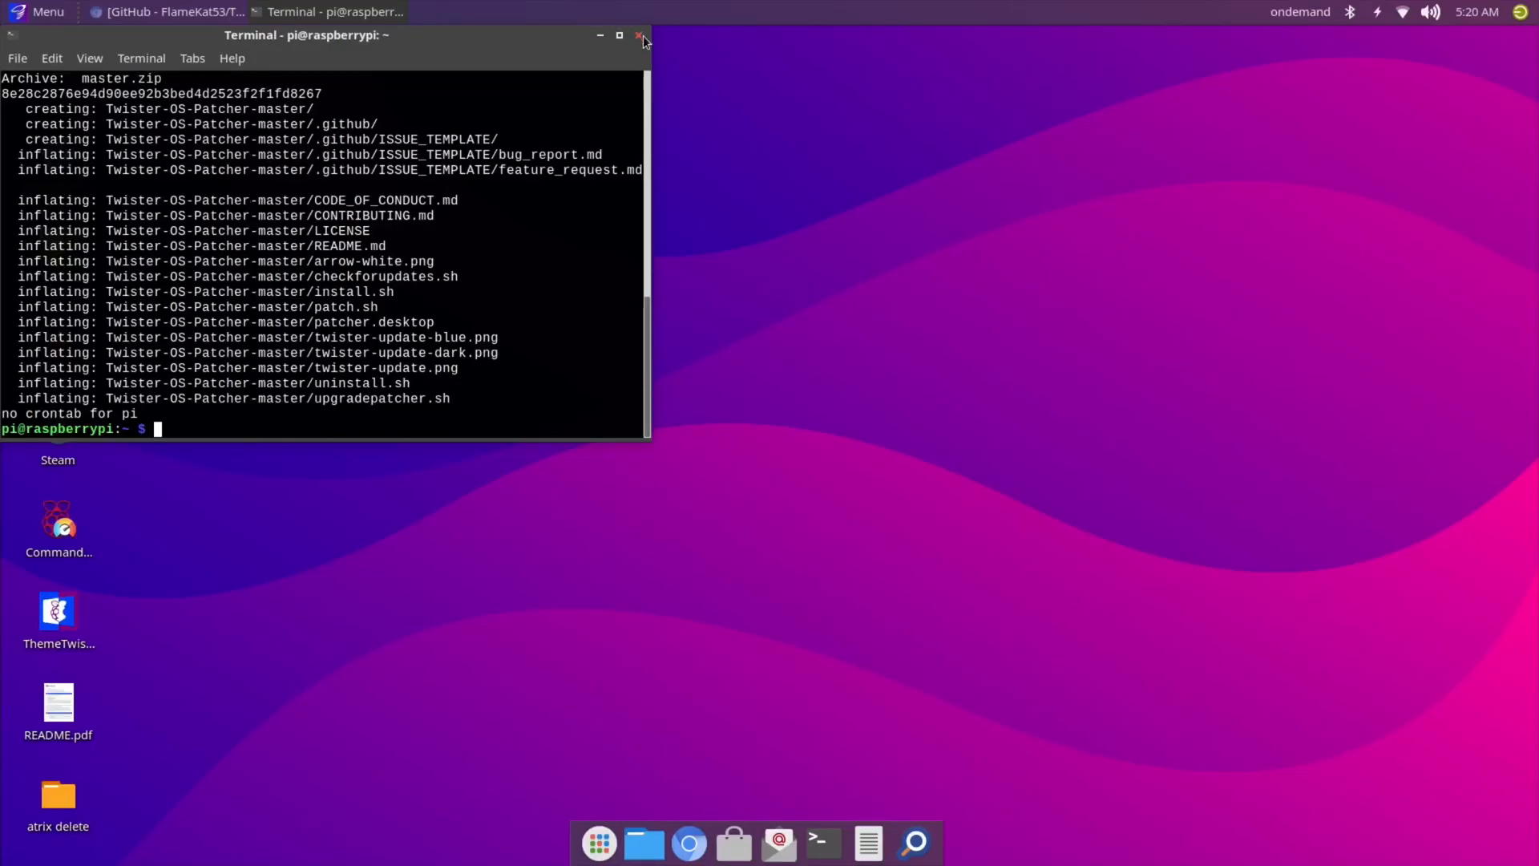
Launch the desktop Twister OS Patcher, confirm version 1.5.x, install the v1.5.2 patch, and restart.
click(639, 35)
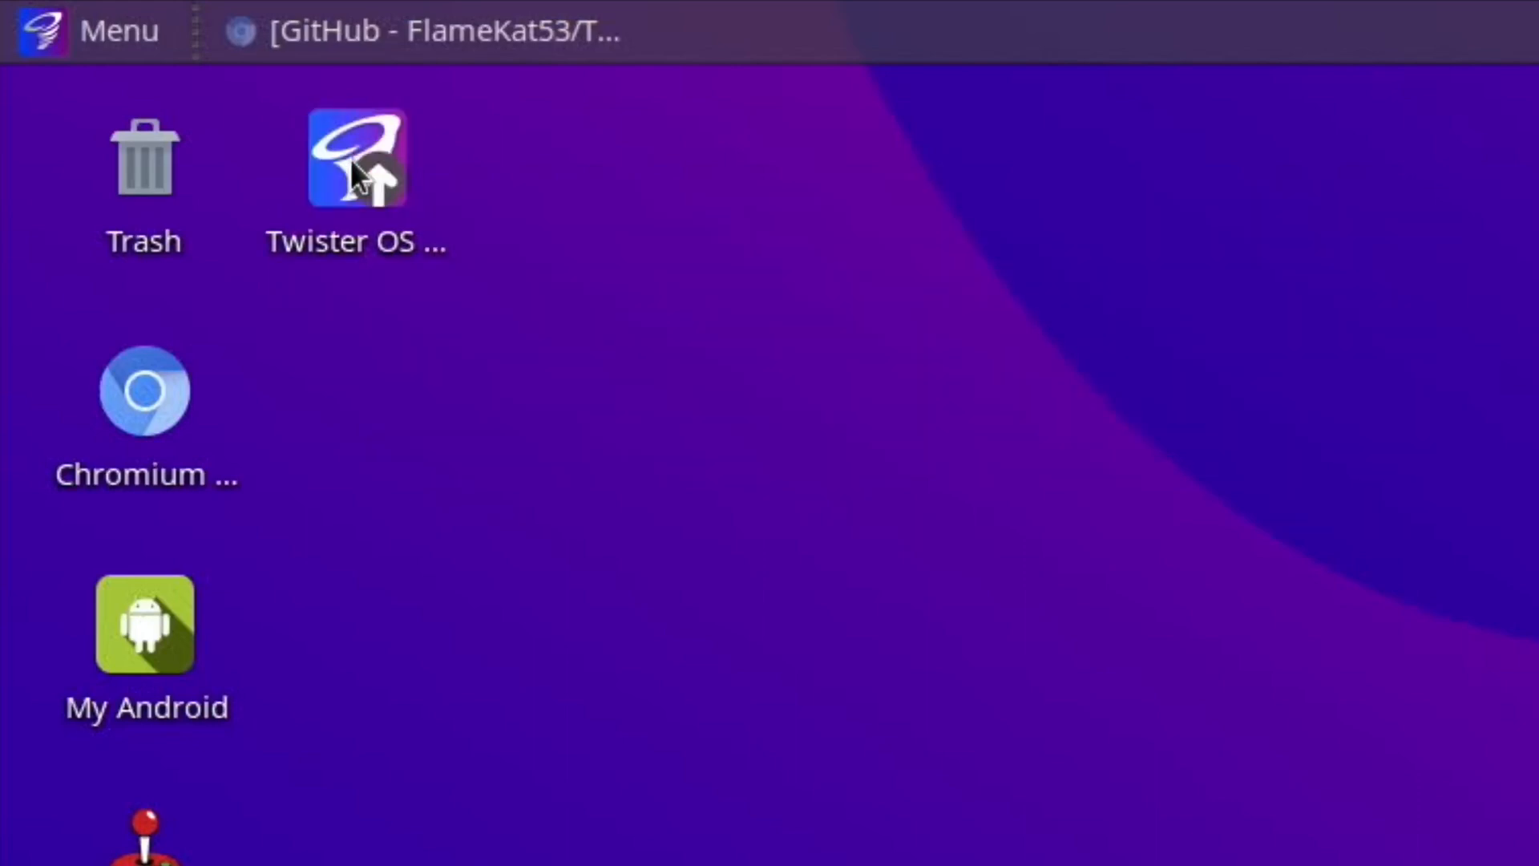
double_click(355, 159)
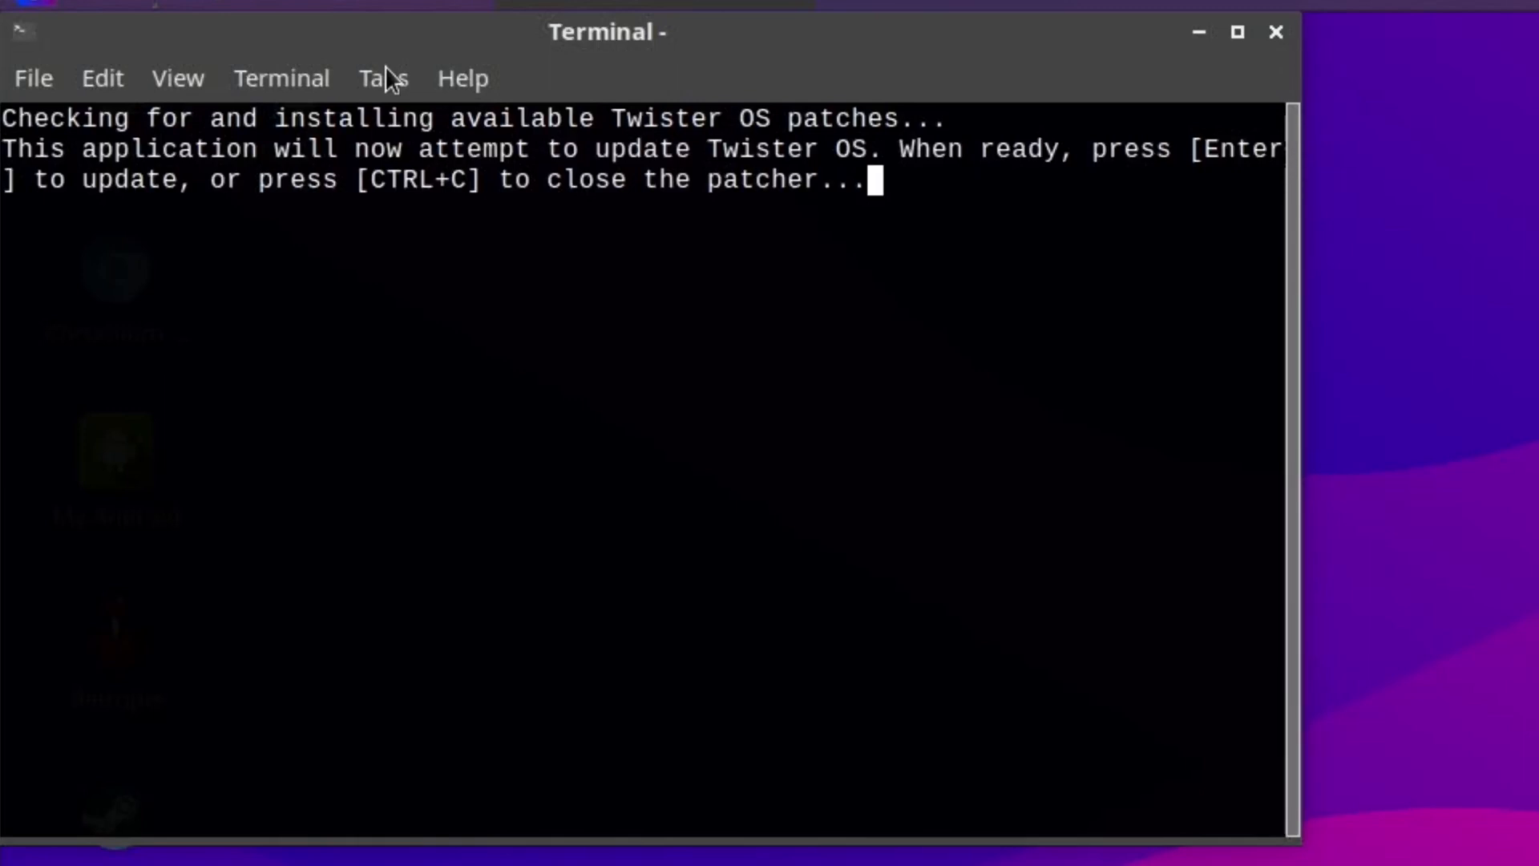
key(Return)
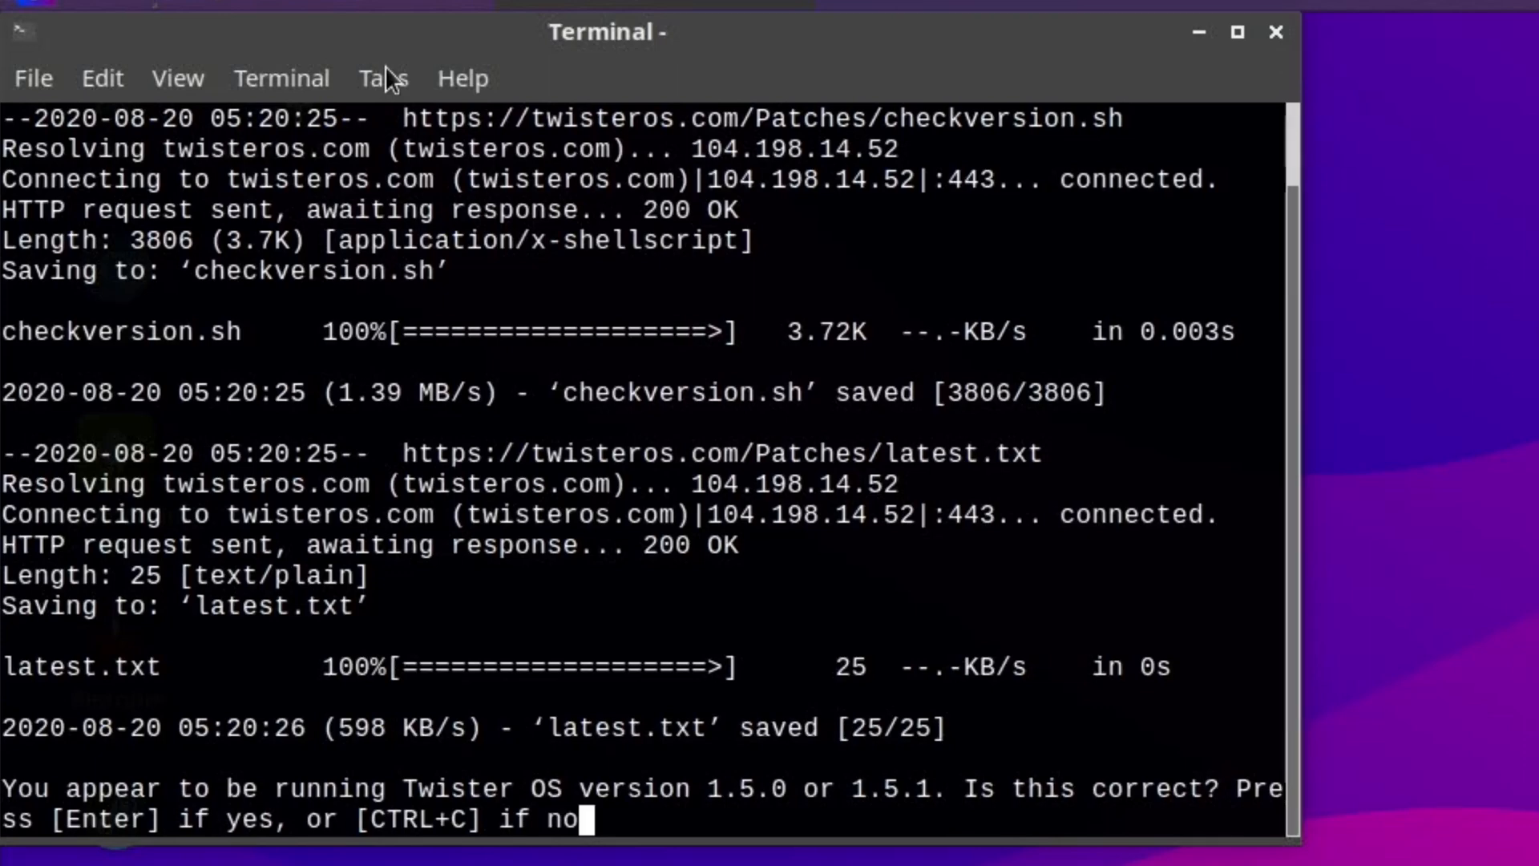
key(Return)
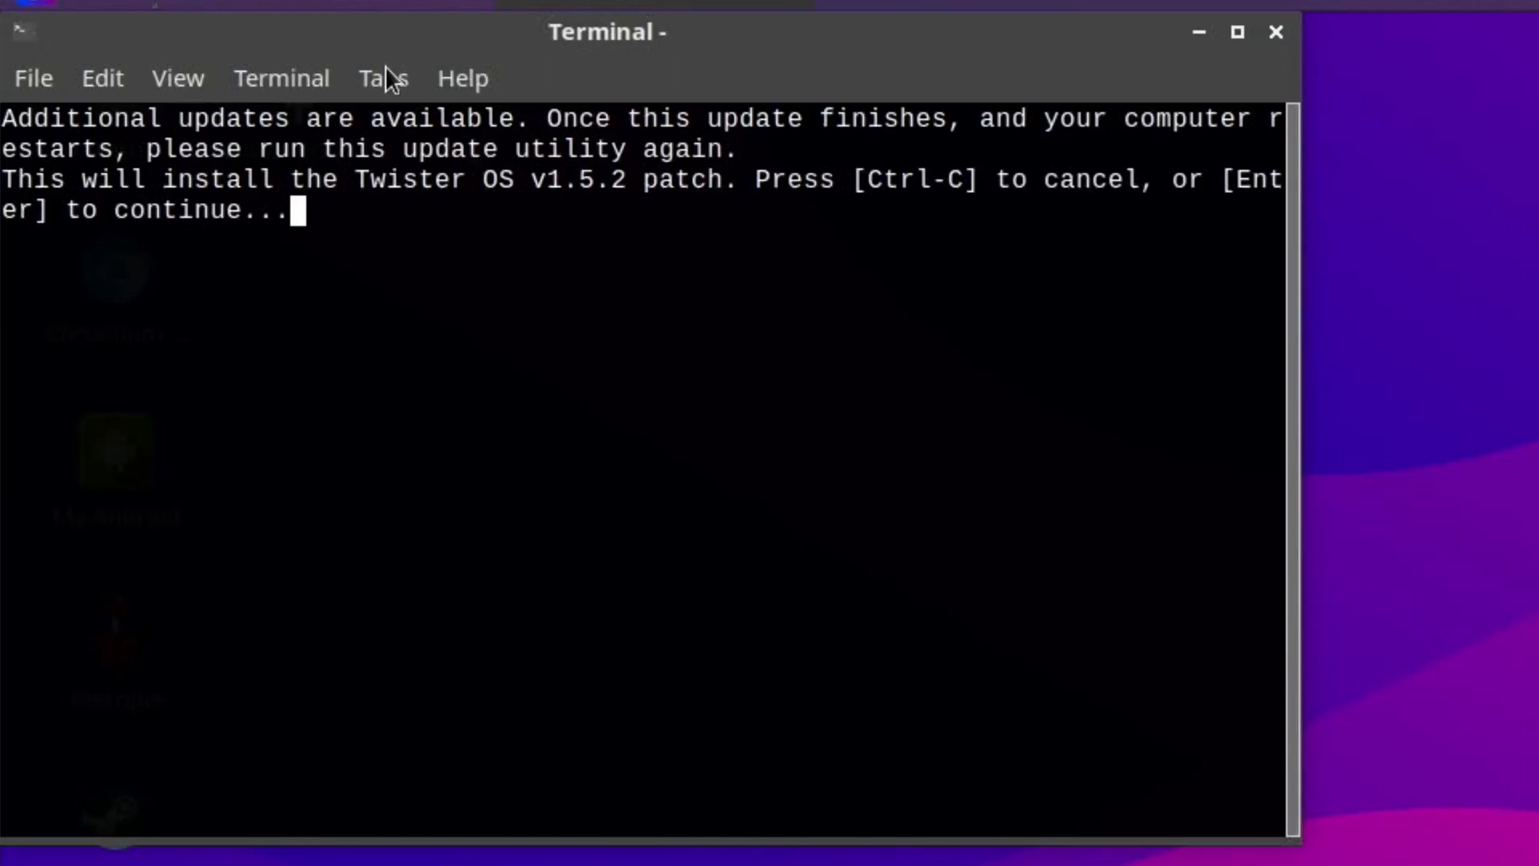
key(Return)
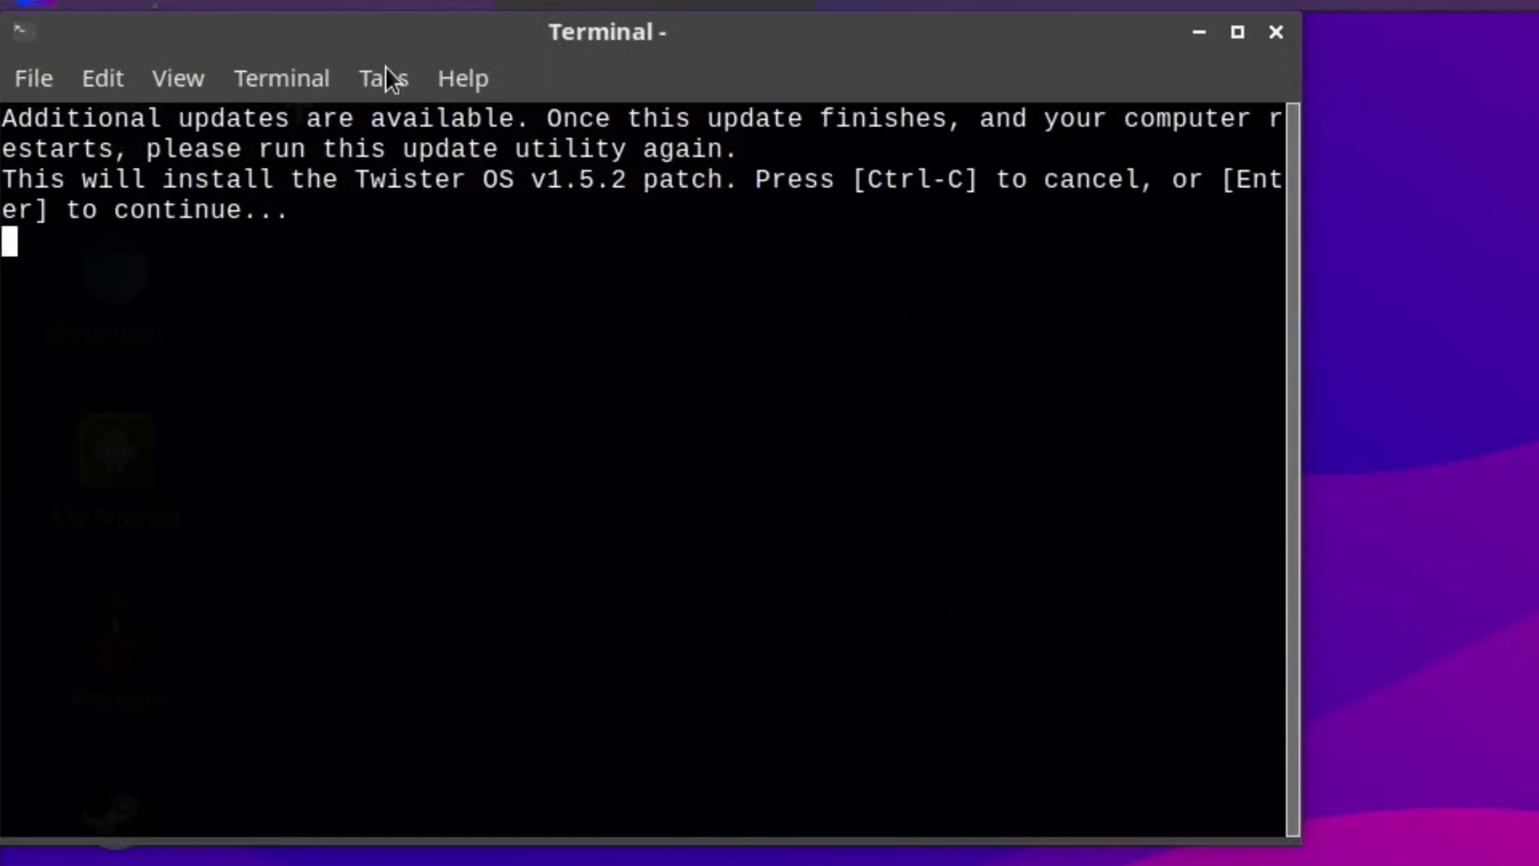
key(Return)
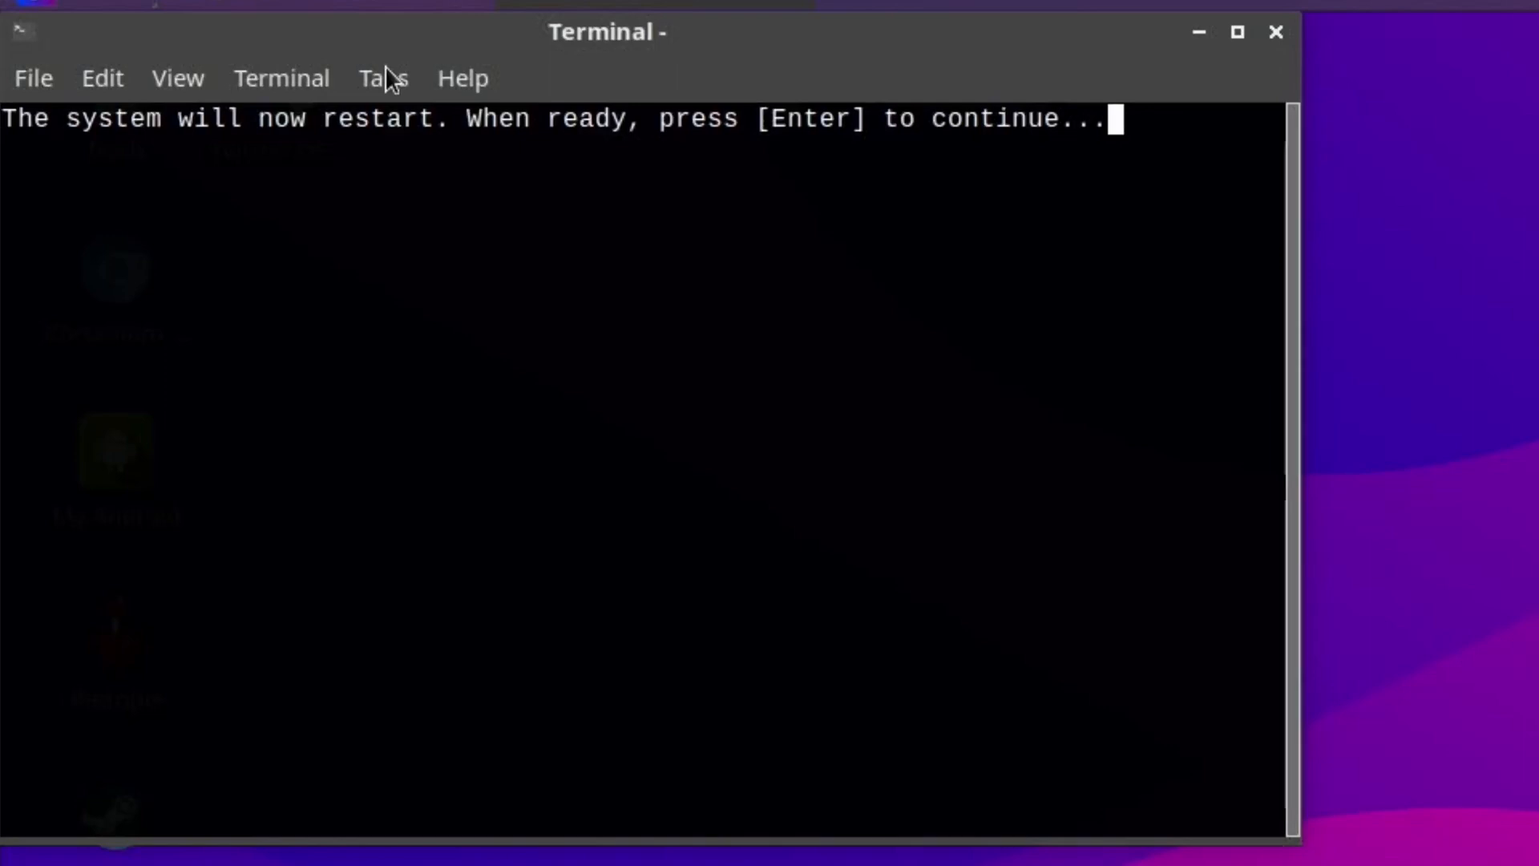
key(Return)
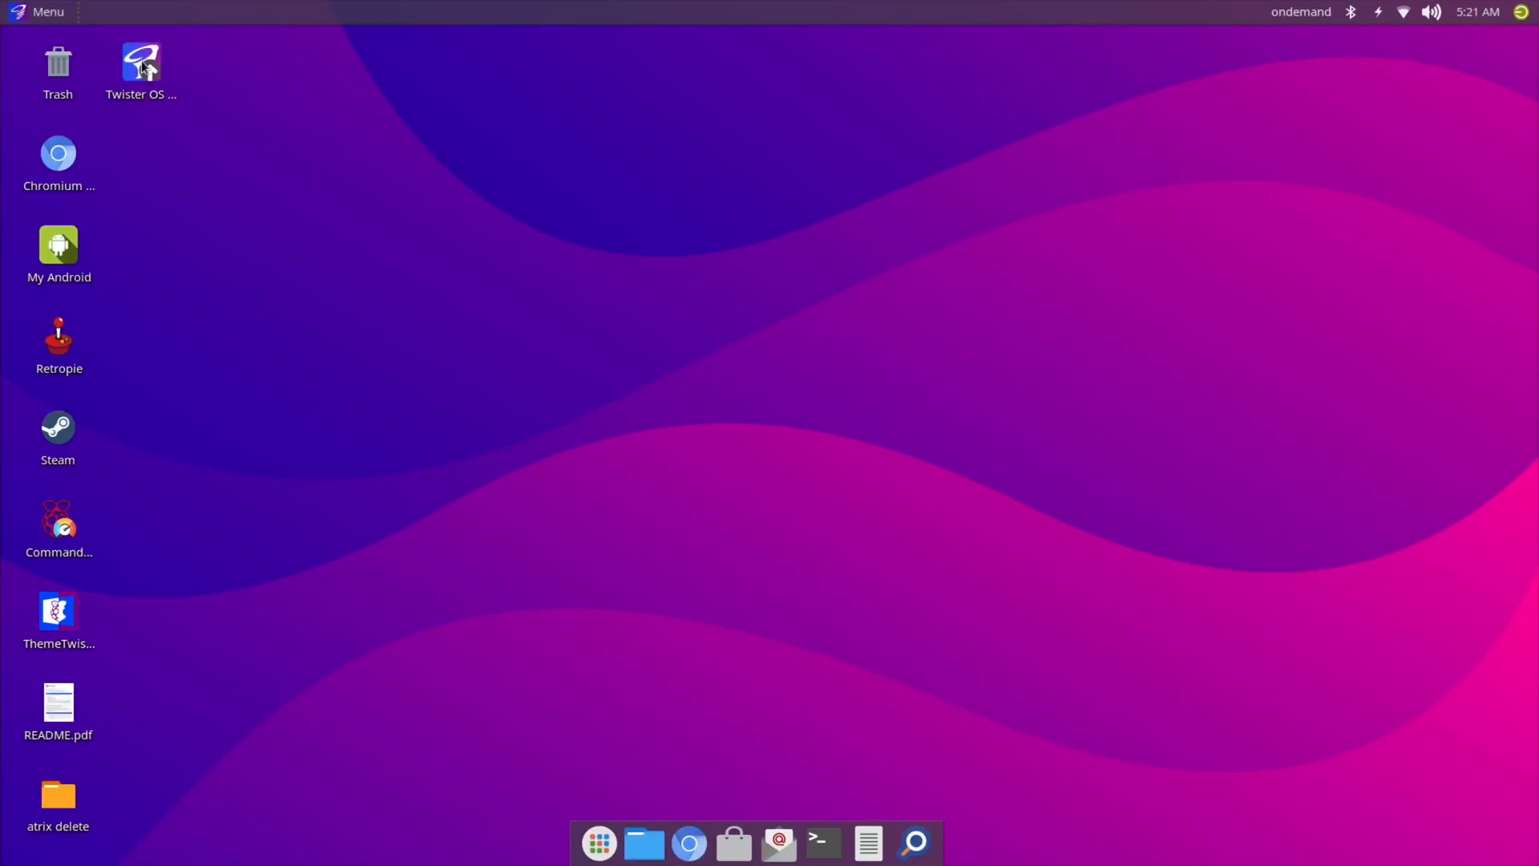
Relaunch the Twister OS Patcher, check for updates, and close it once it reports 1.5.2.
double_click(140, 63)
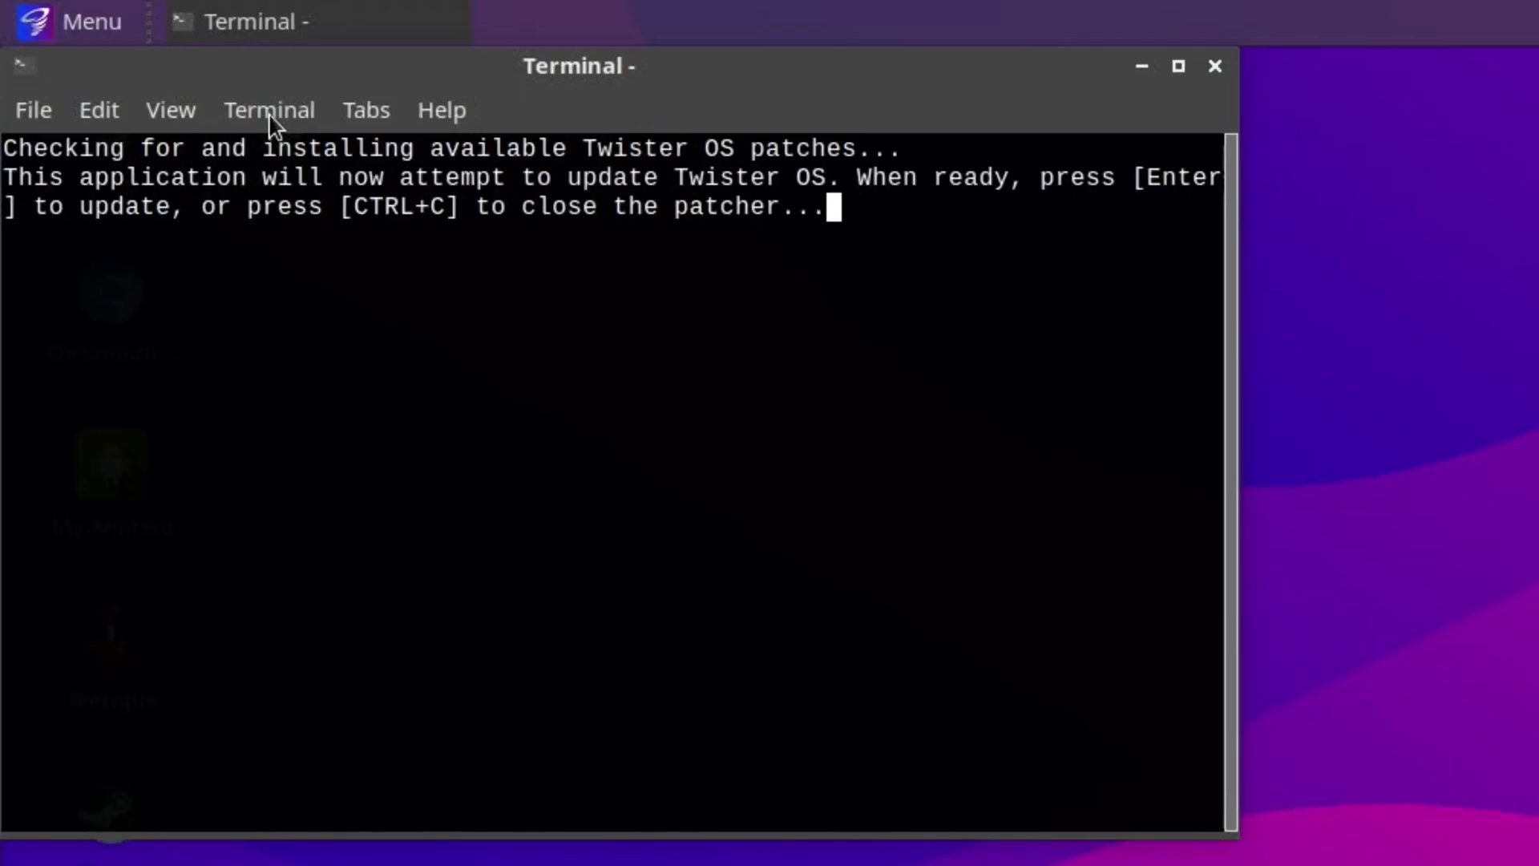
key(Return)
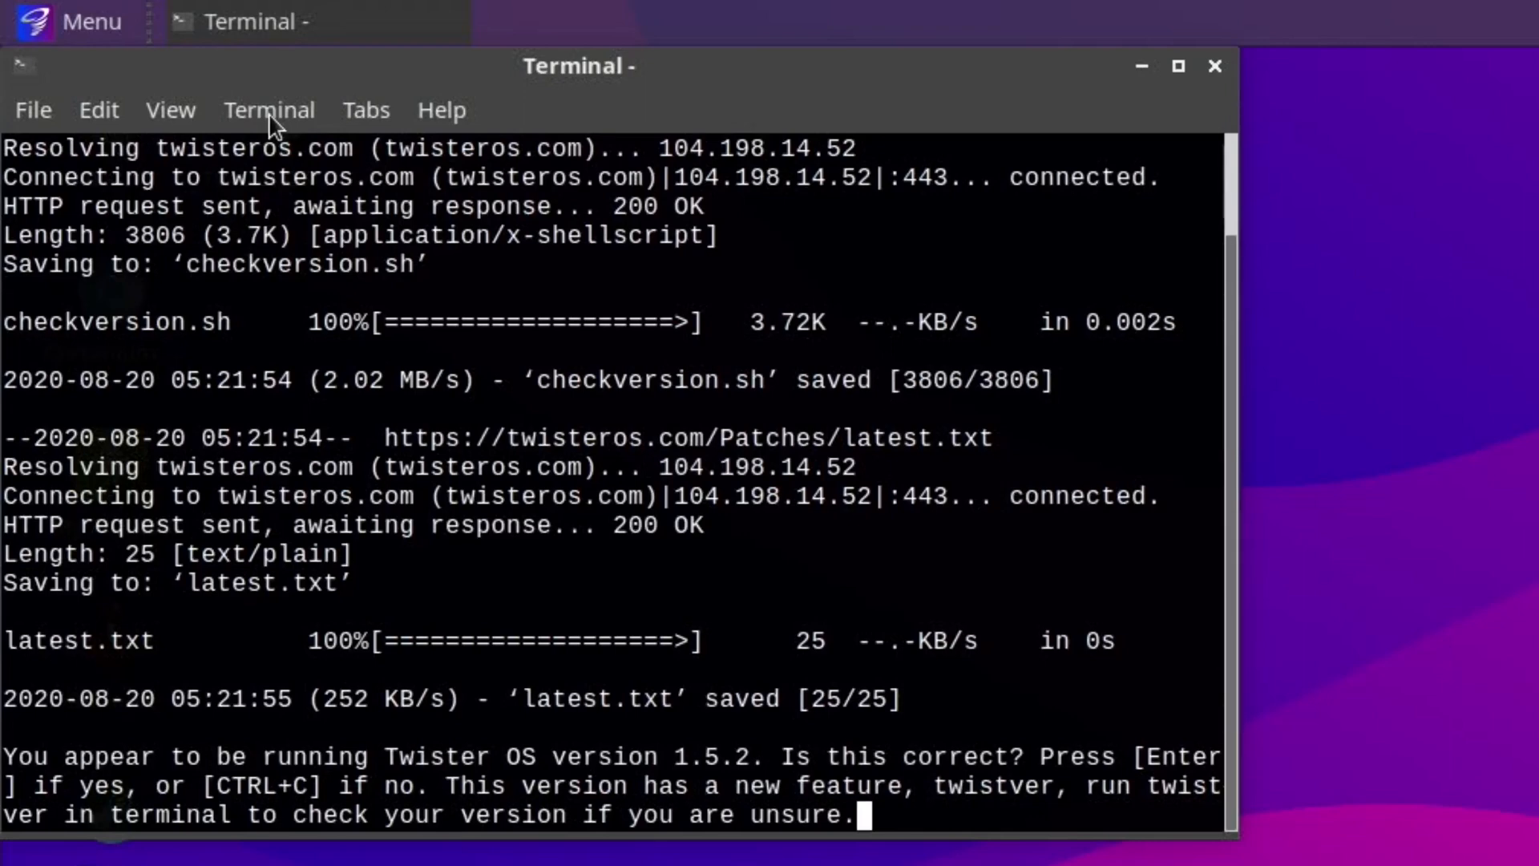
key(Return)
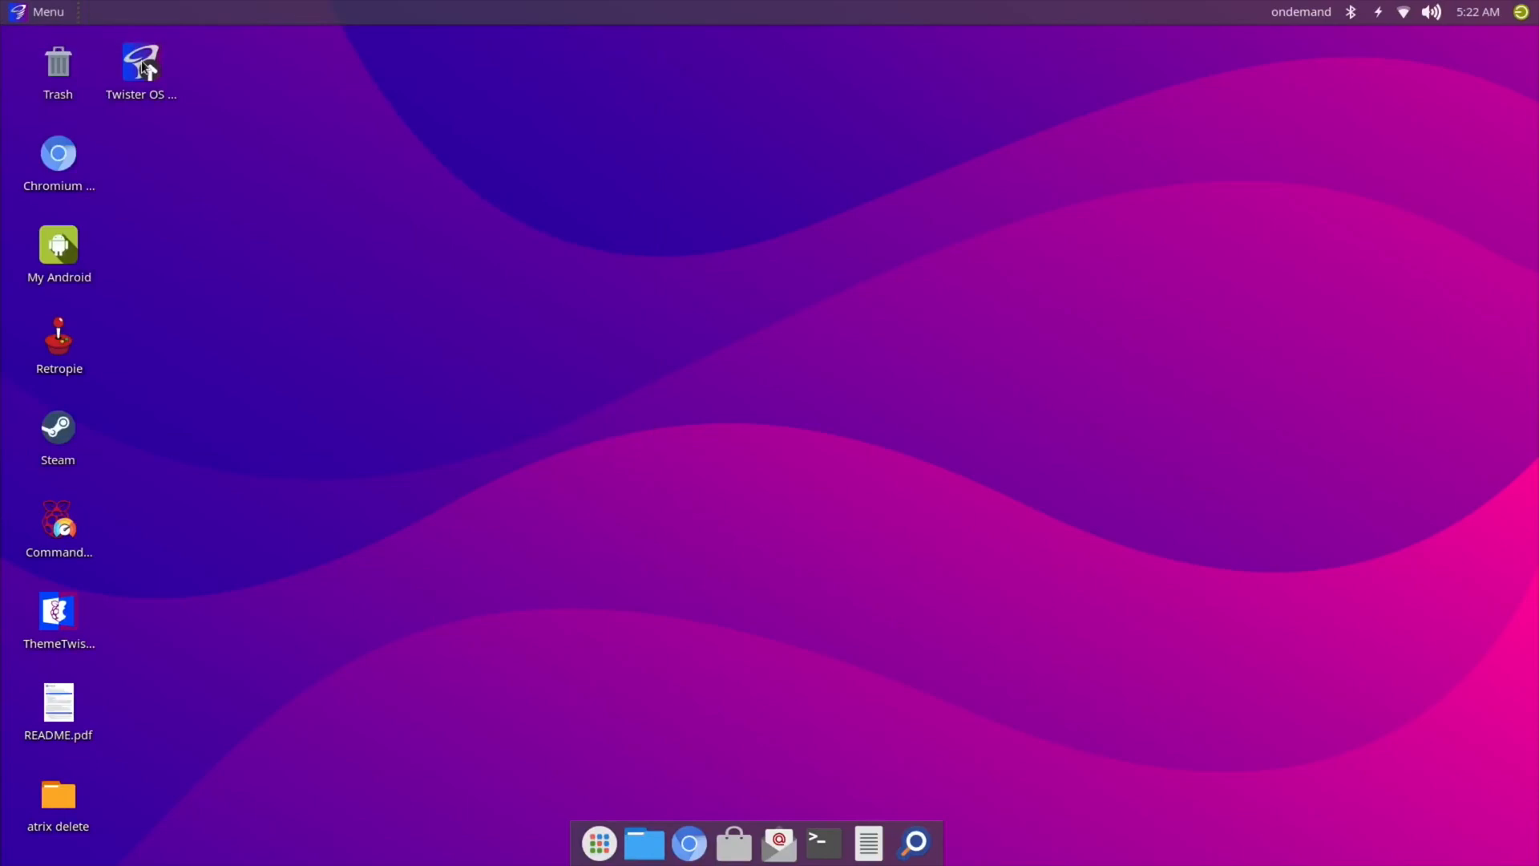
mouse_move(821, 842)
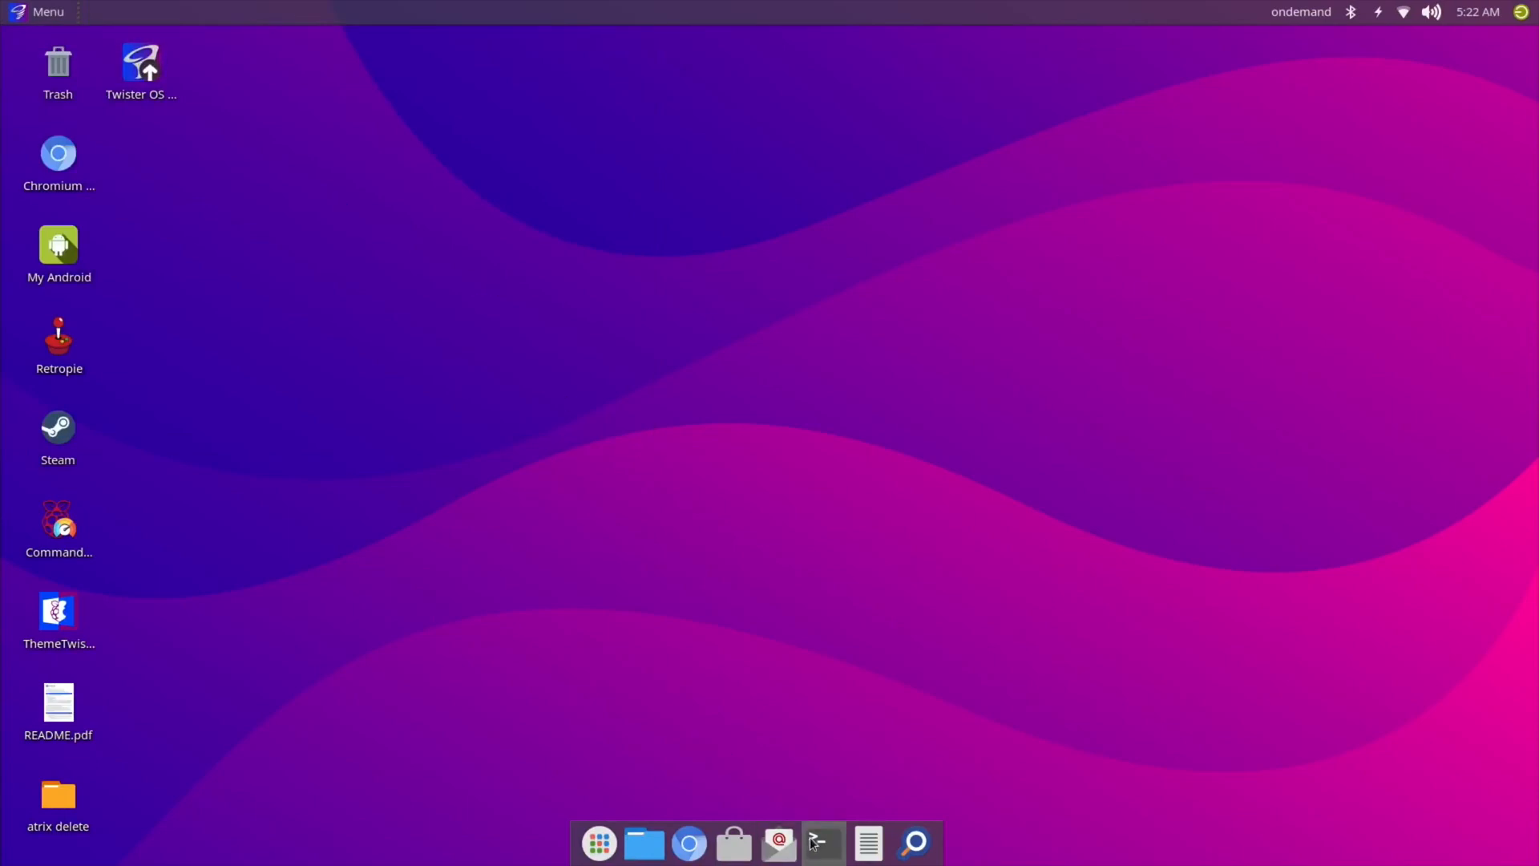
click(822, 843)
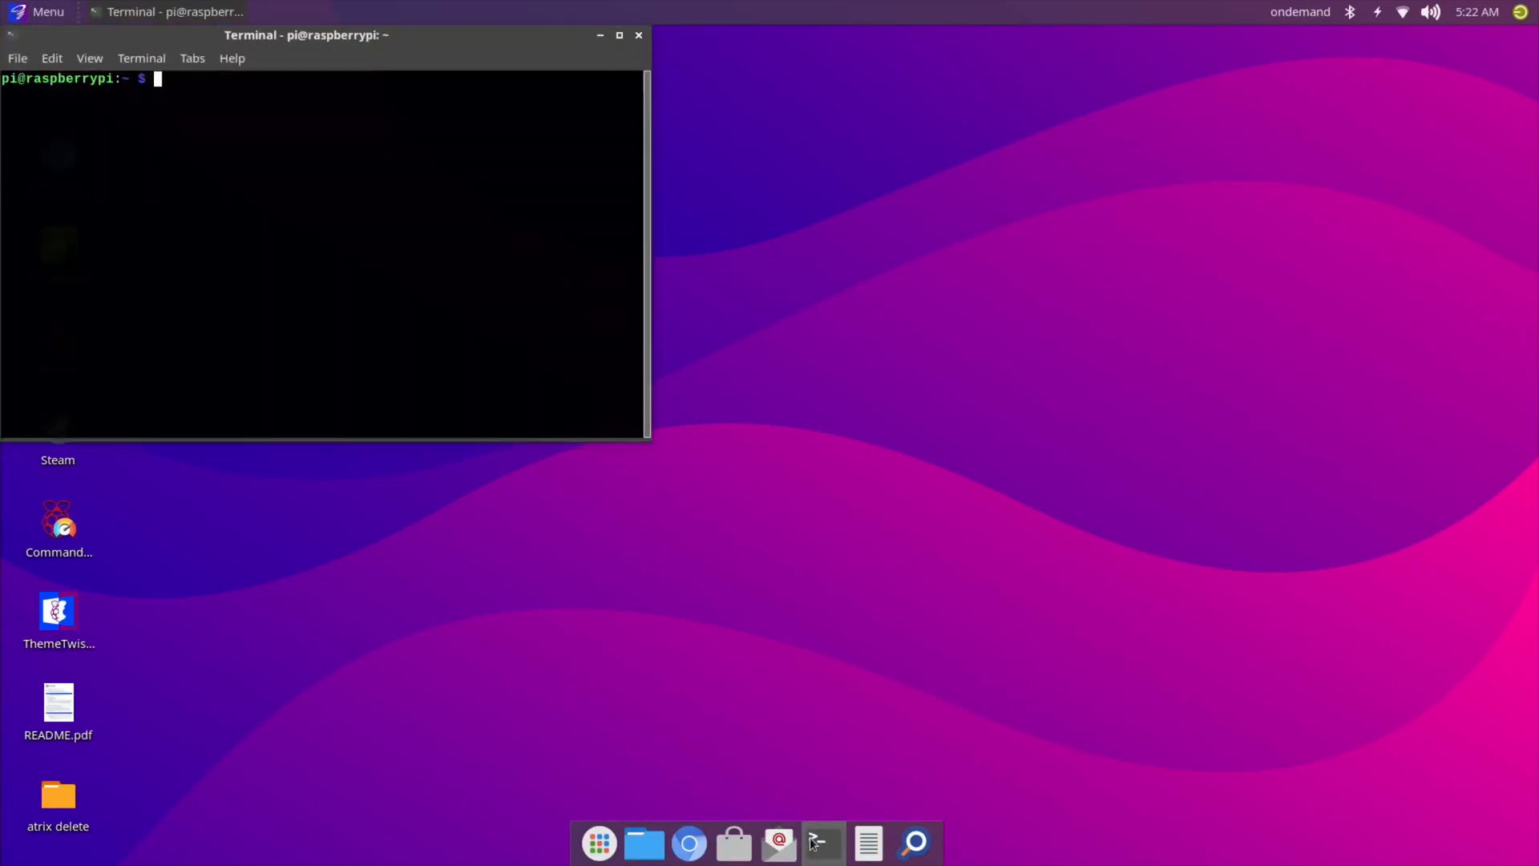
text(twis)
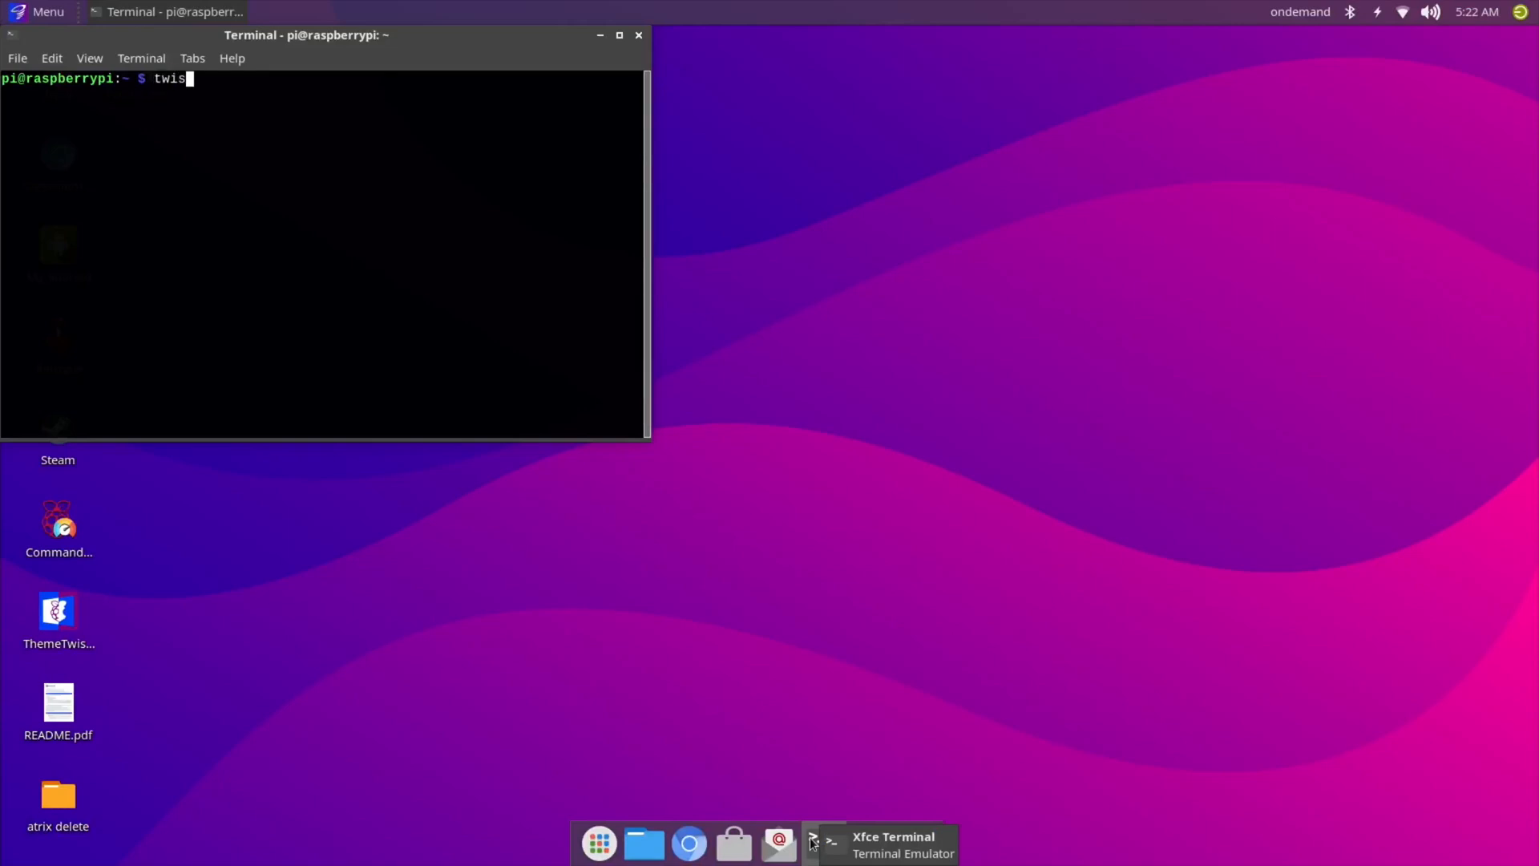
key(Return)
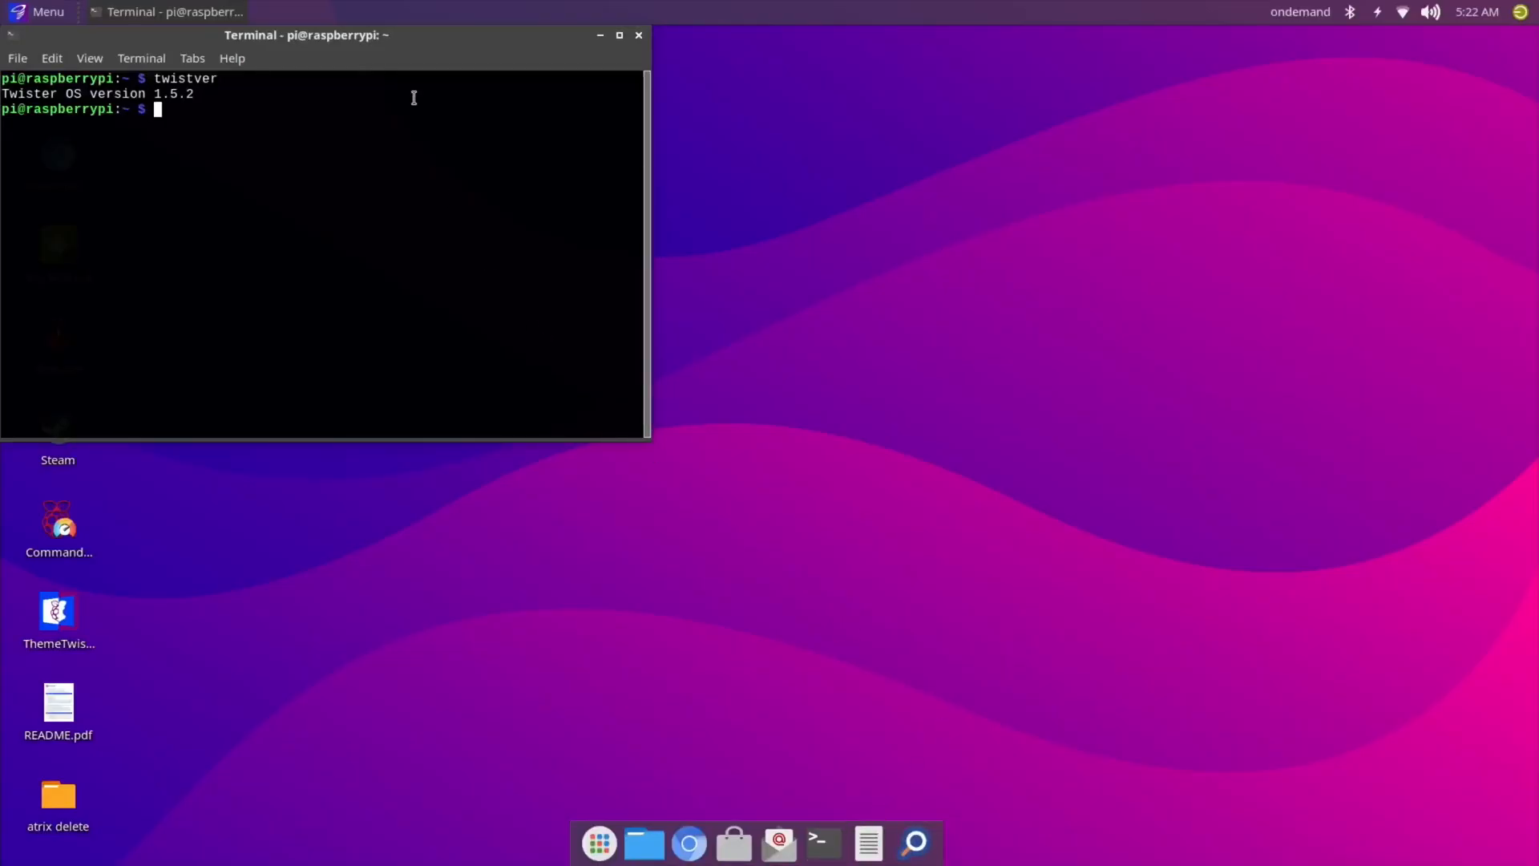
drag(306, 35, 626, 206)
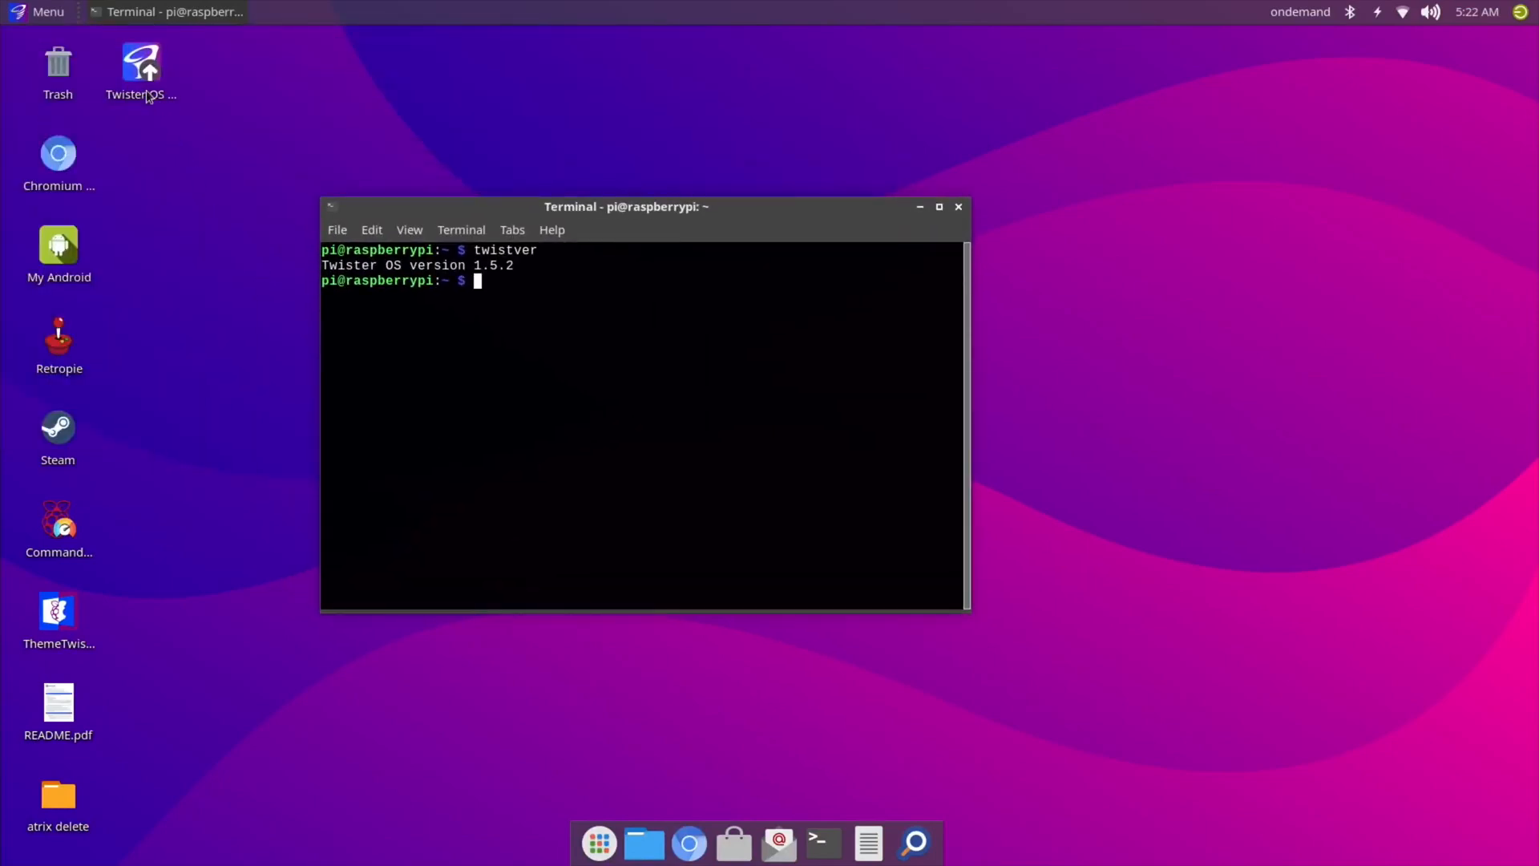
mouse_move(148, 191)
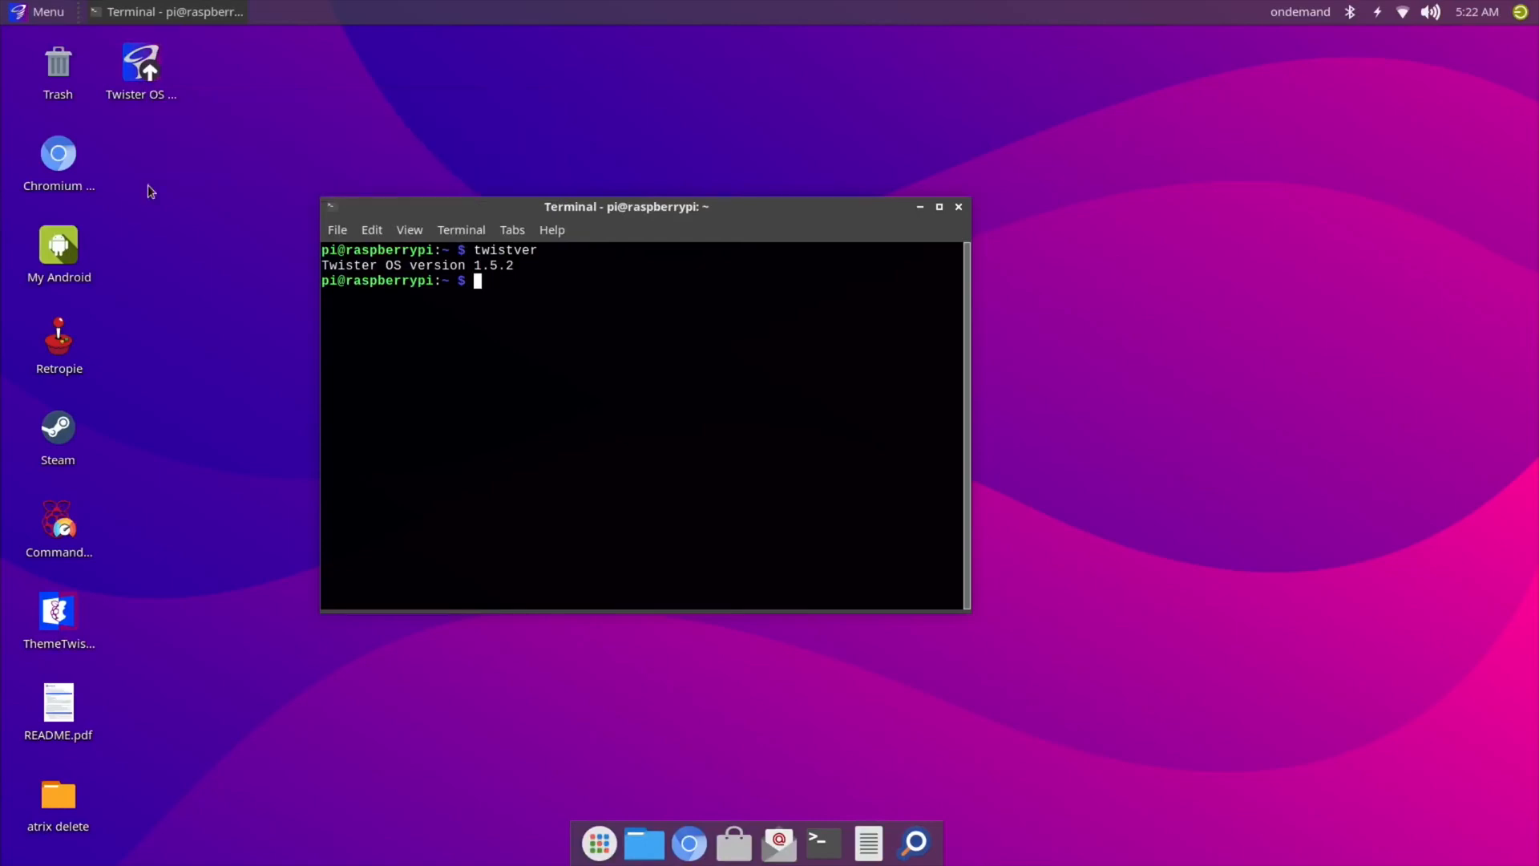
mouse_move(768, 429)
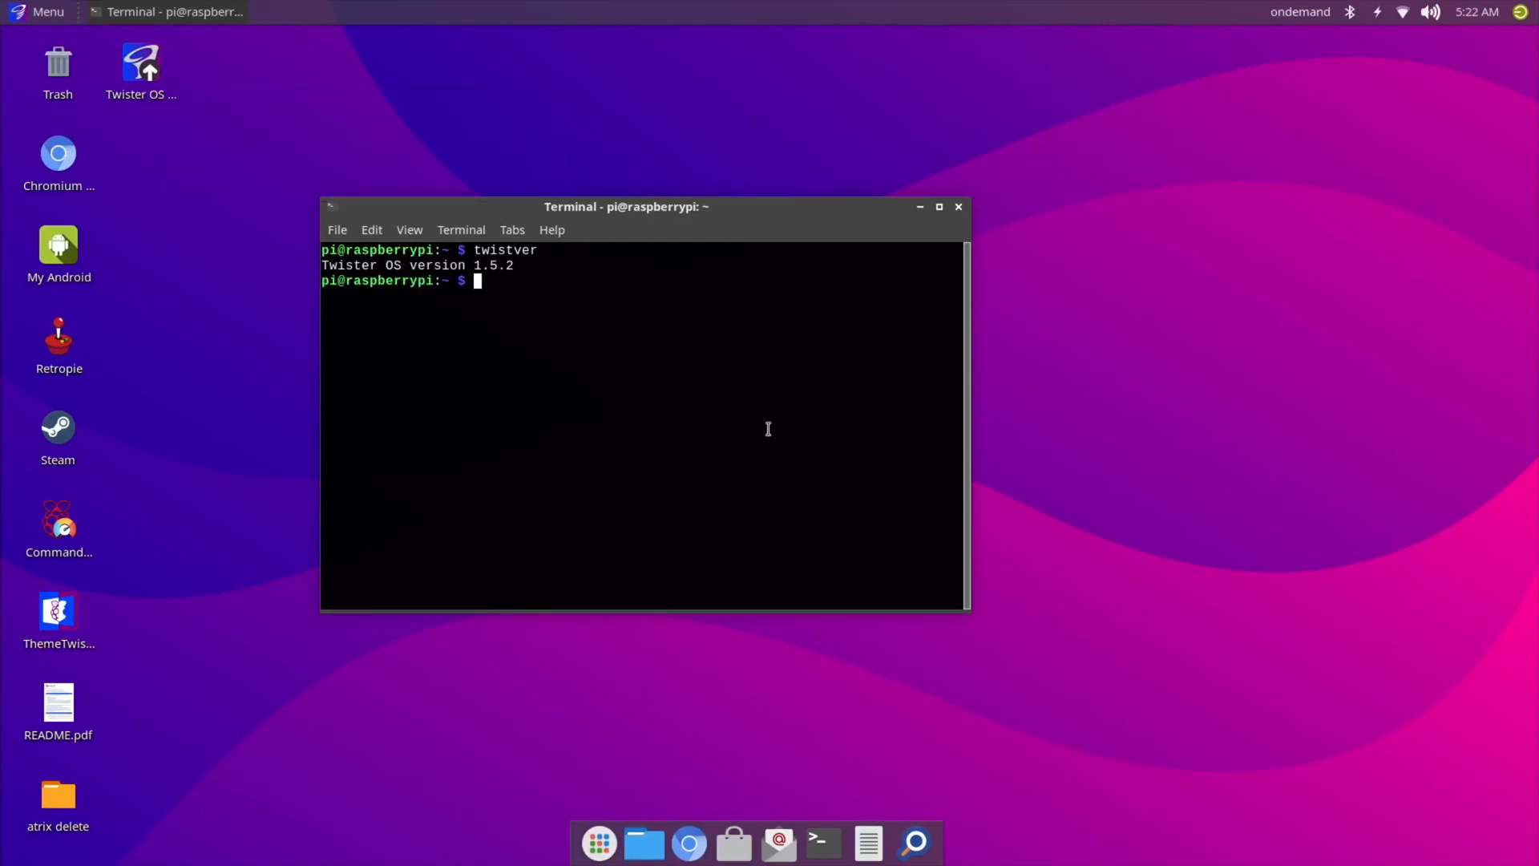
mouse_move(595, 327)
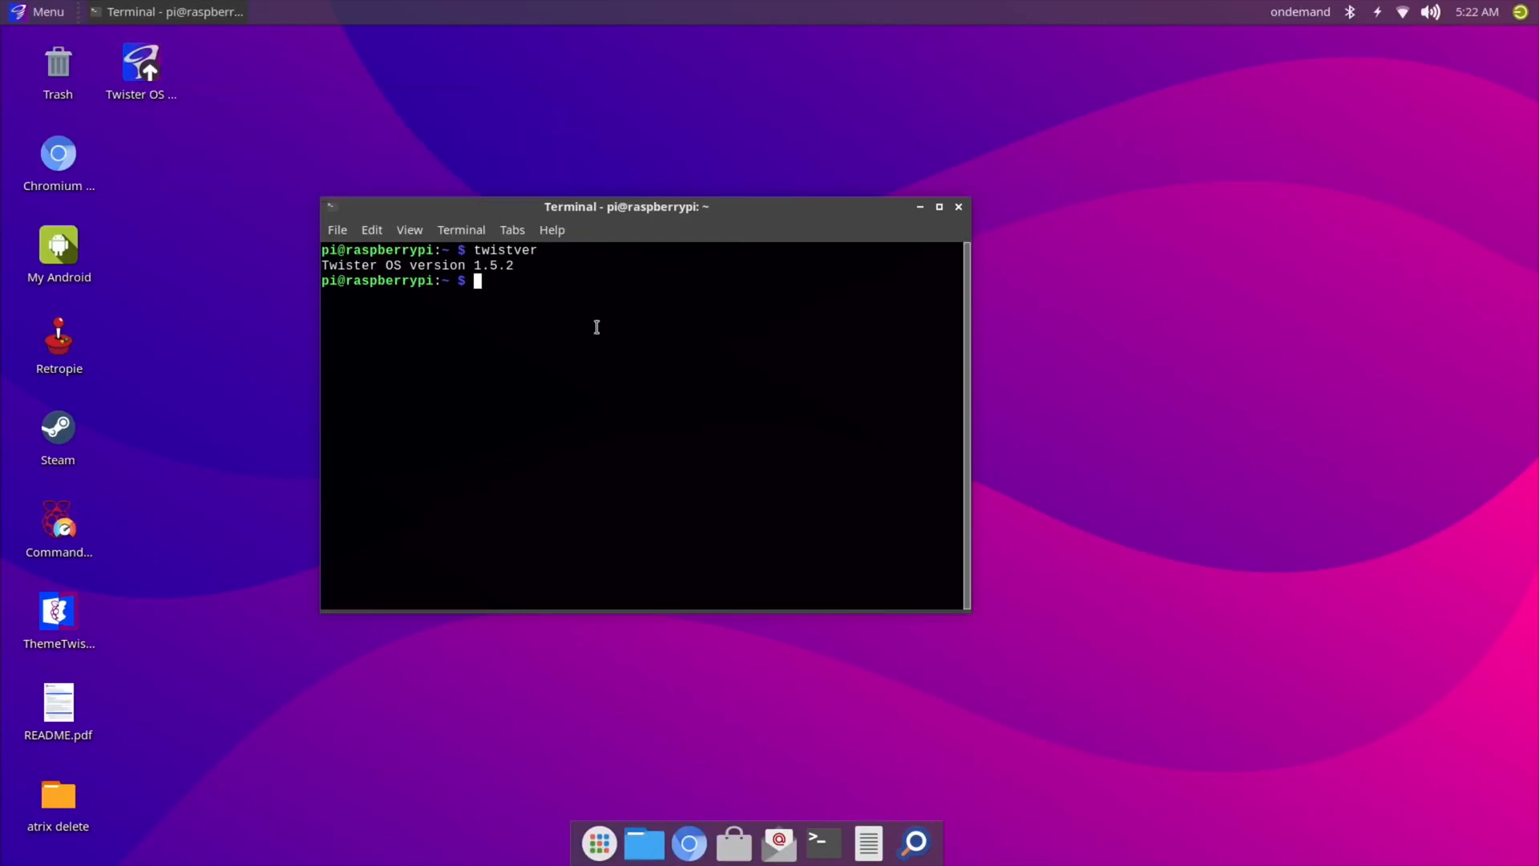
click(958, 206)
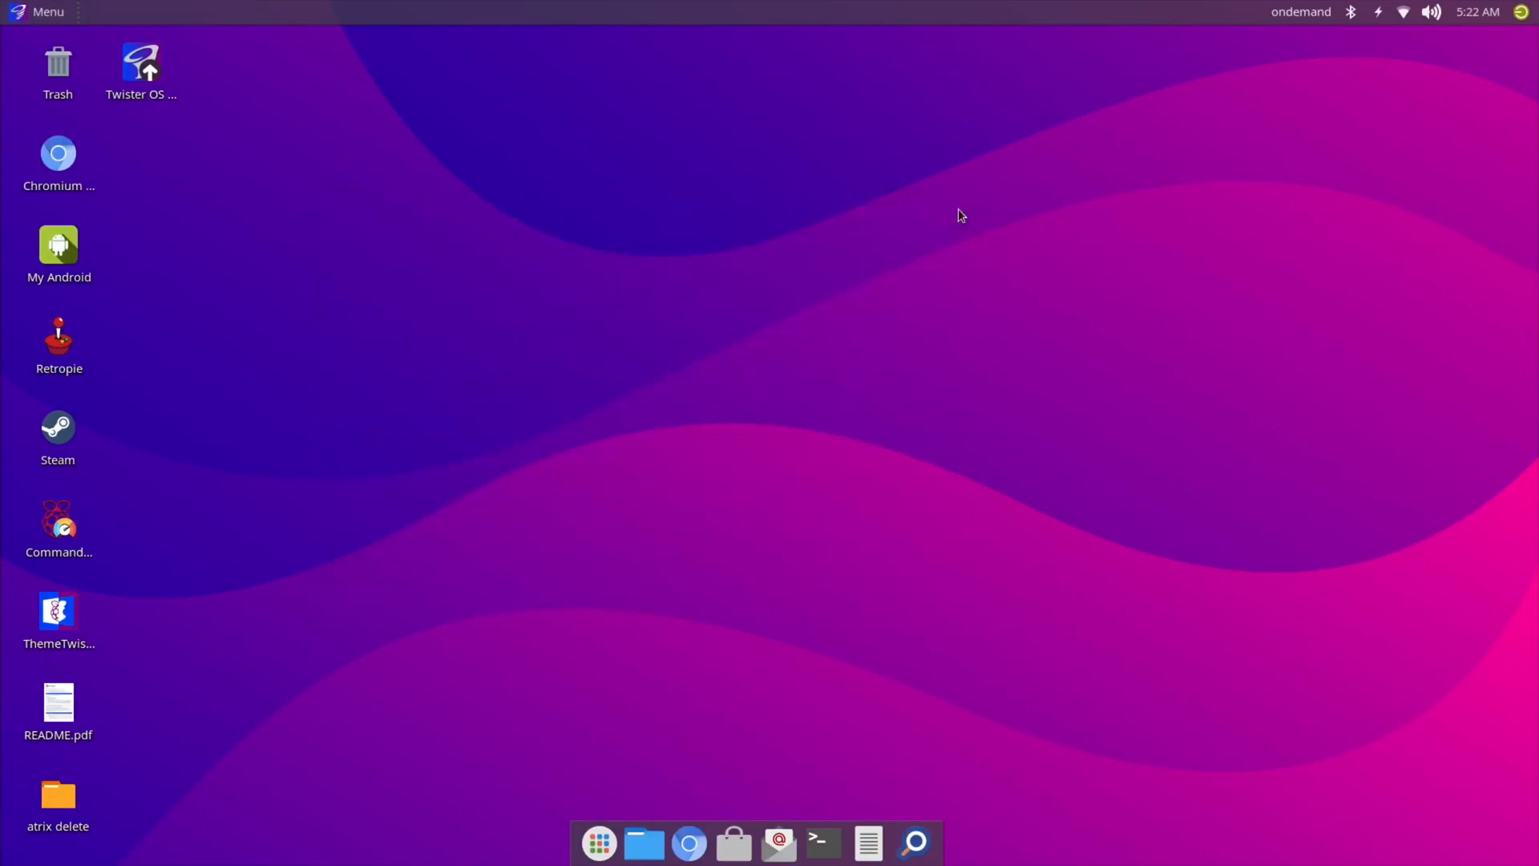